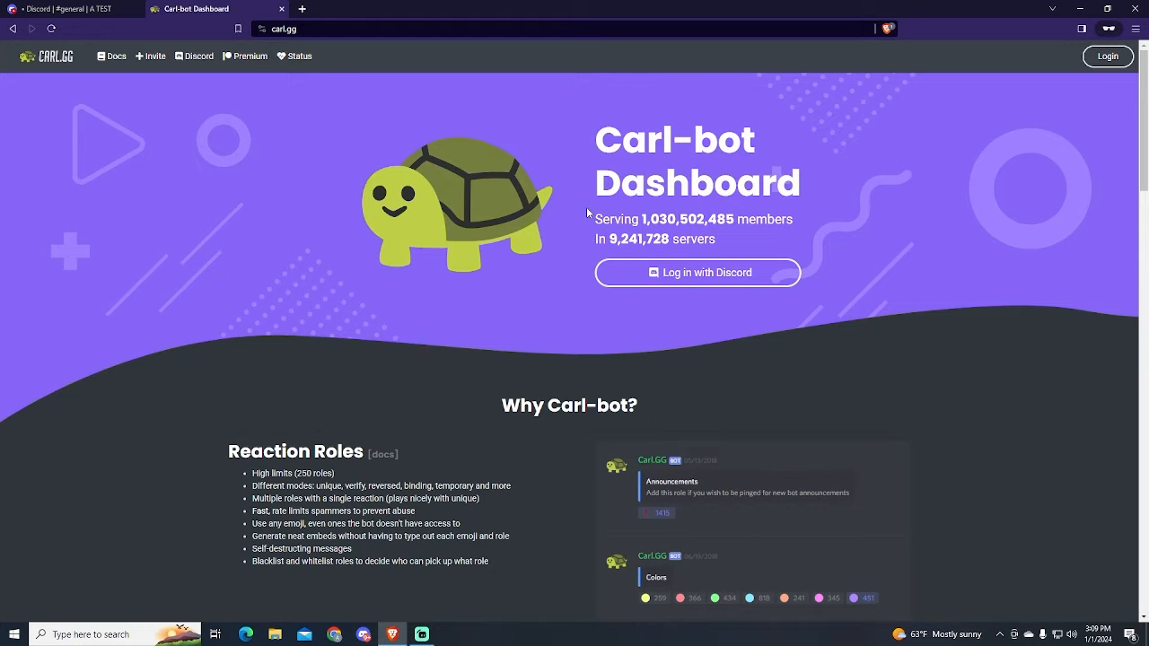
pyautogui.moveTo(155, 60)
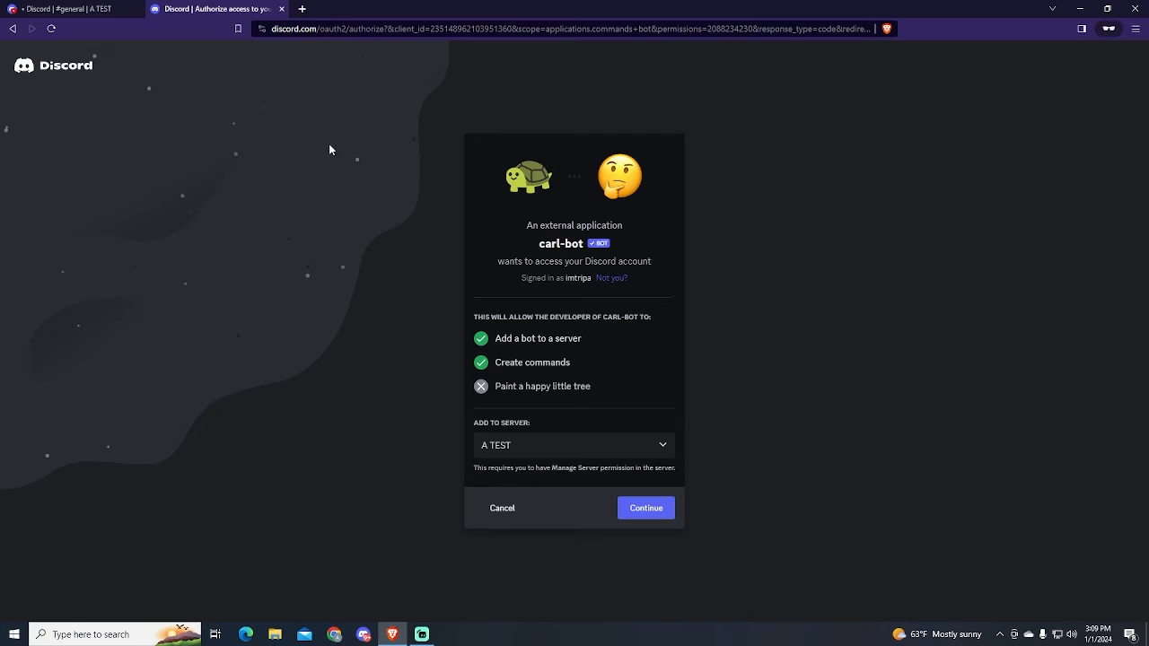
# - Authorize Carl-bot onto the A TEST server, granting its requested permissions
pyautogui.click(574, 445)
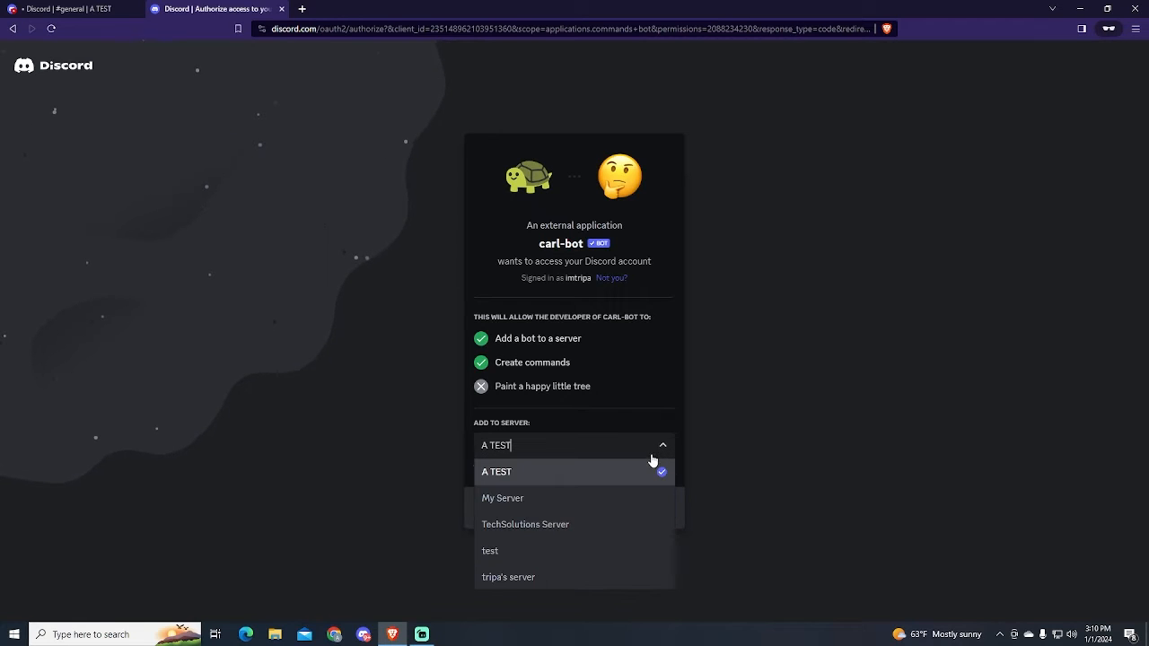
pyautogui.moveTo(551, 482)
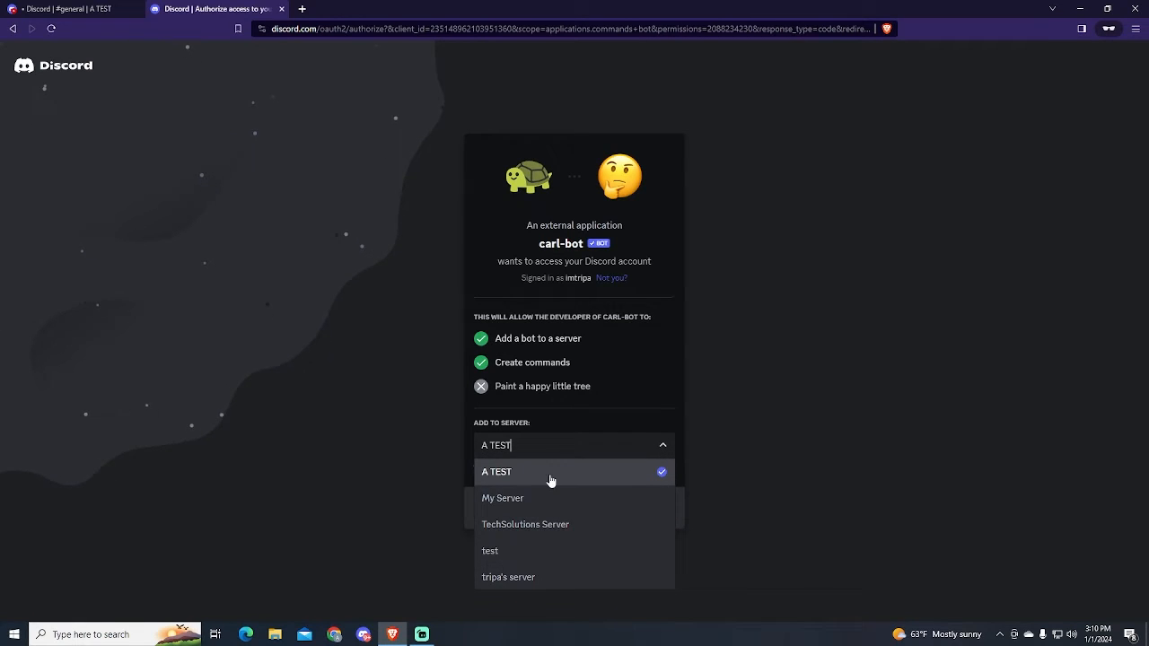
pyautogui.click(496, 470)
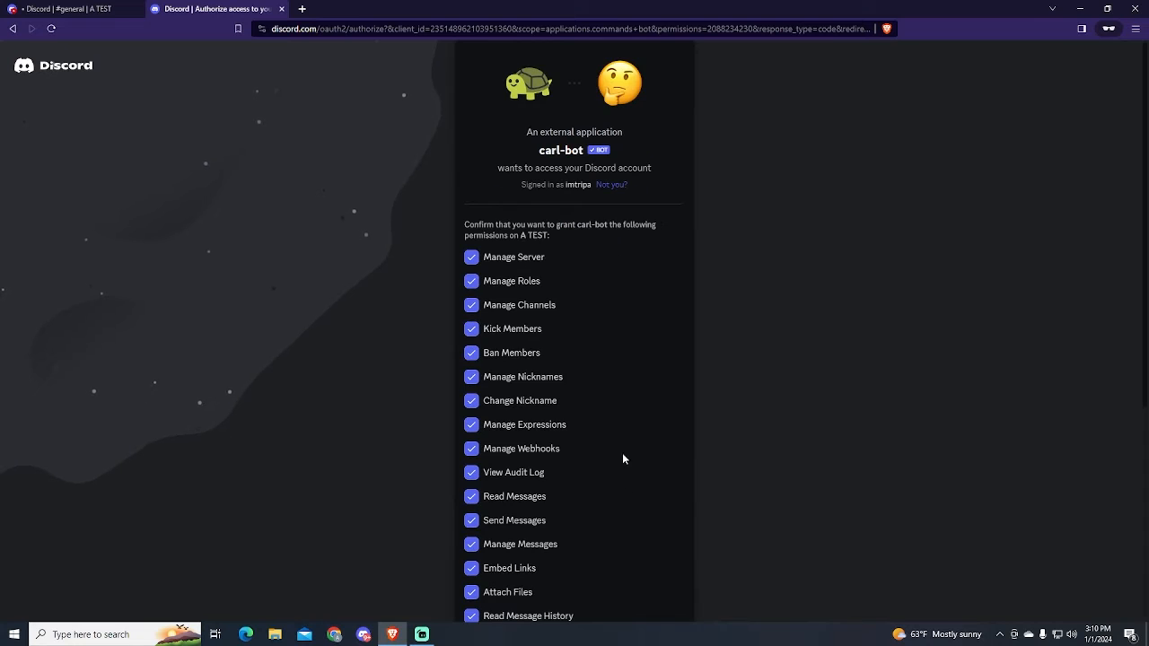
pyautogui.scroll(-3)
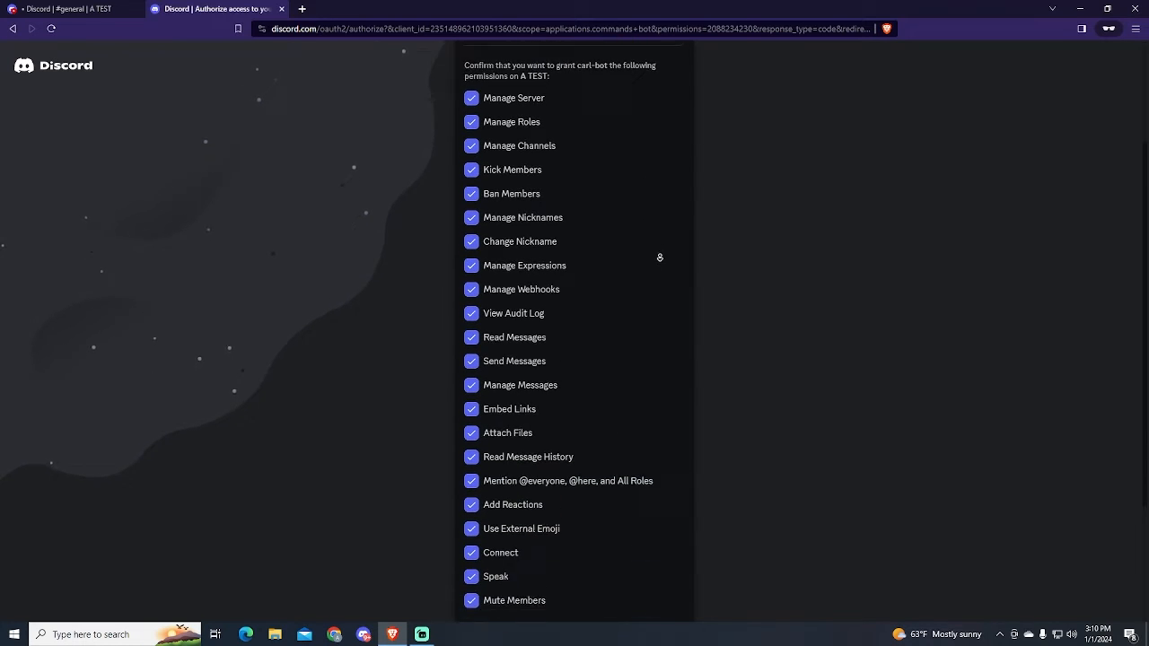
pyautogui.scroll(-3)
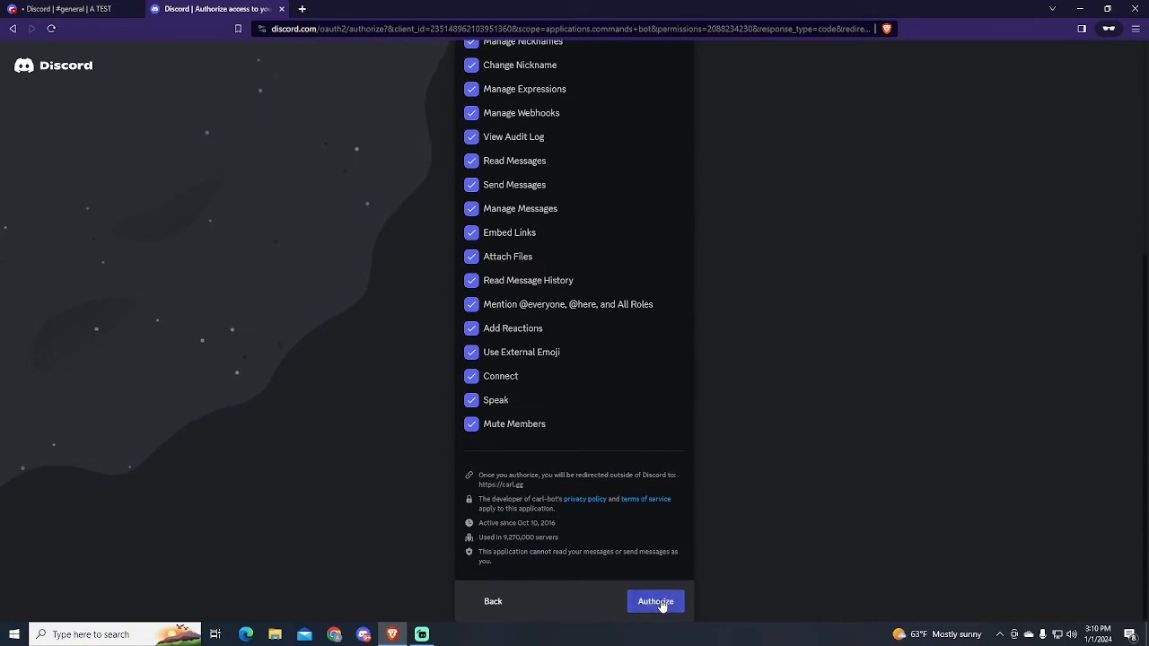
pyautogui.click(655, 602)
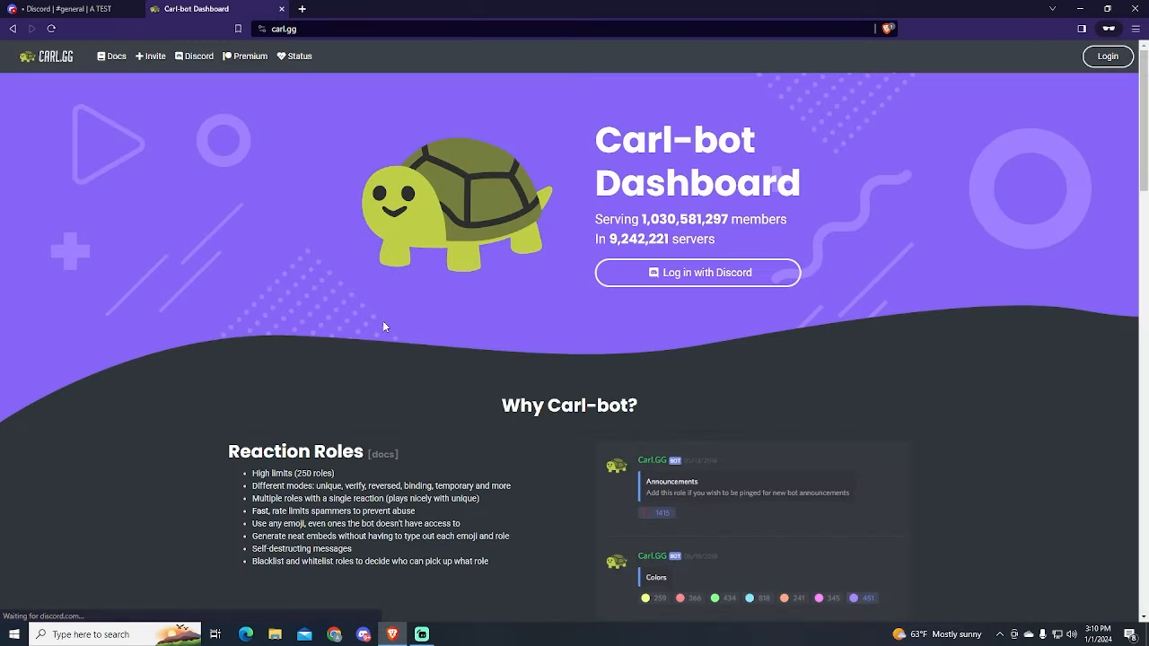
# - Return to the Discord tab showing the A TEST server's general channel
pyautogui.click(68, 9)
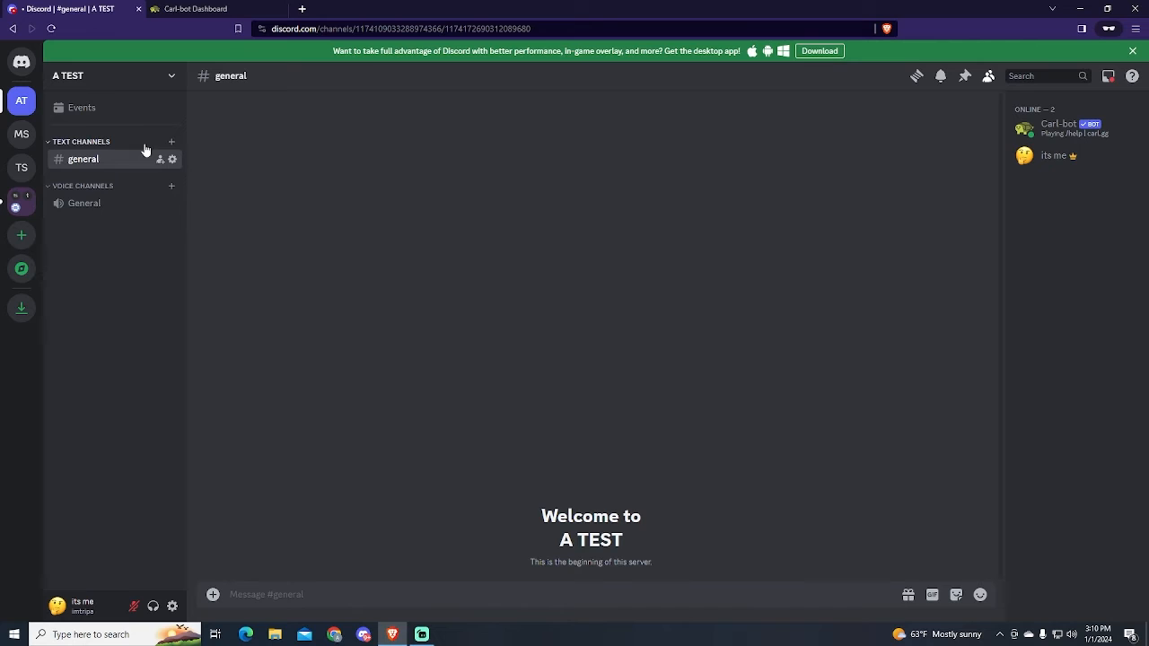
pyautogui.moveTo(1043, 133)
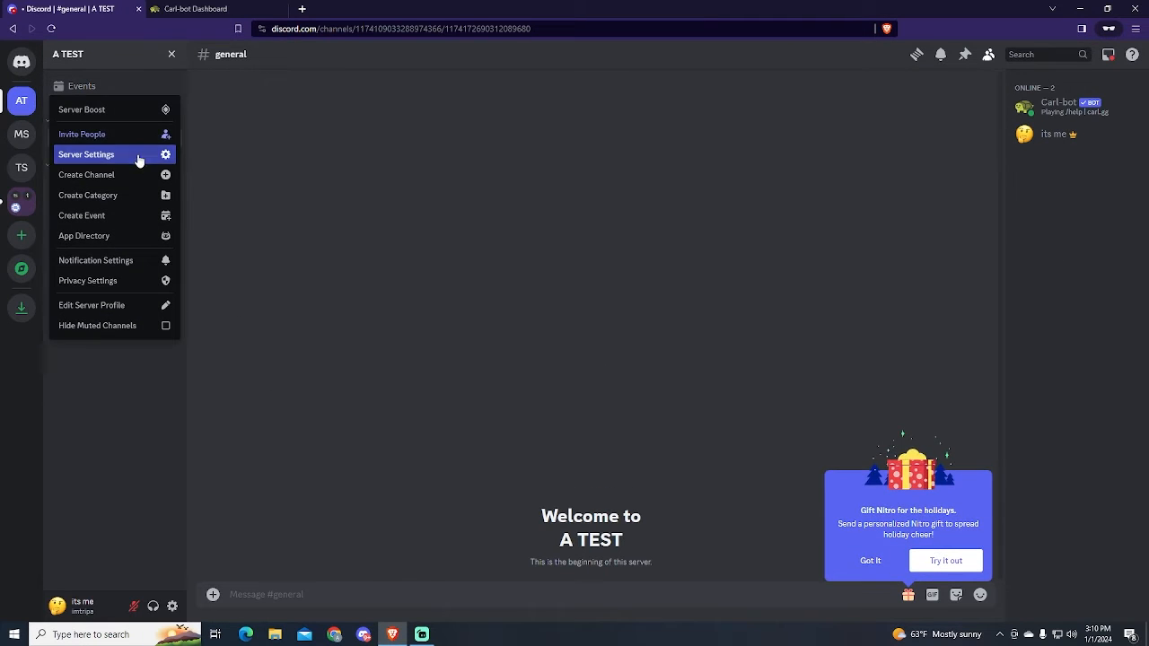
# - Create Yellow, Red, Blue and Green roles in Server Settings, giving Red a red shade, and exit settings
pyautogui.click(87, 154)
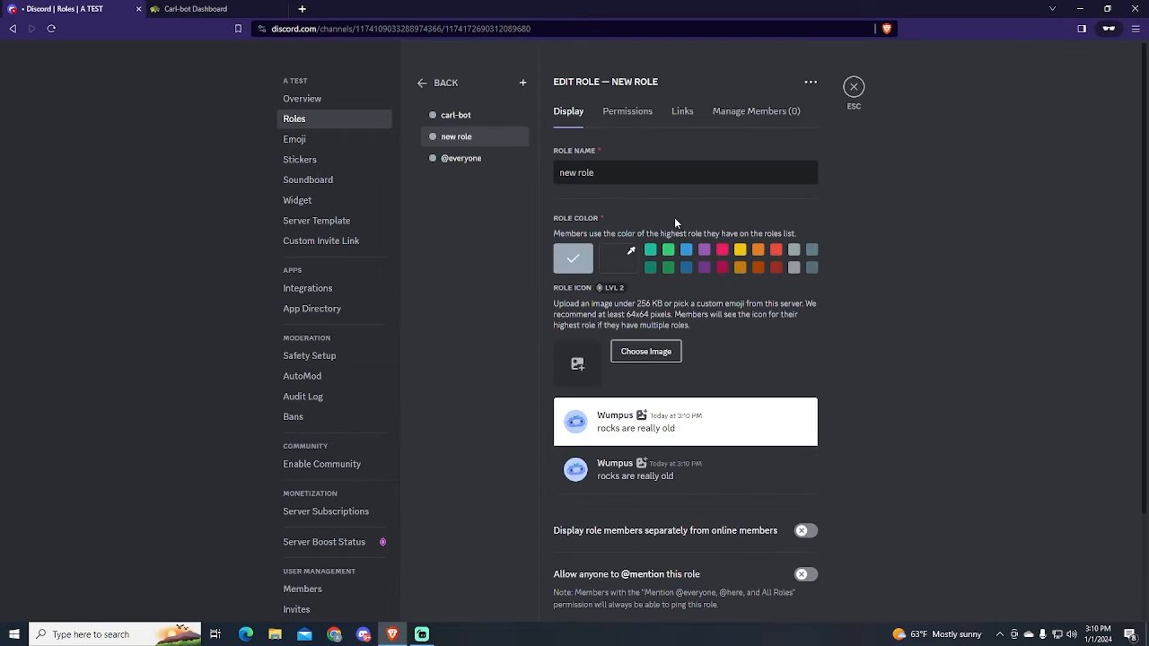
pyautogui.write('Yellow')
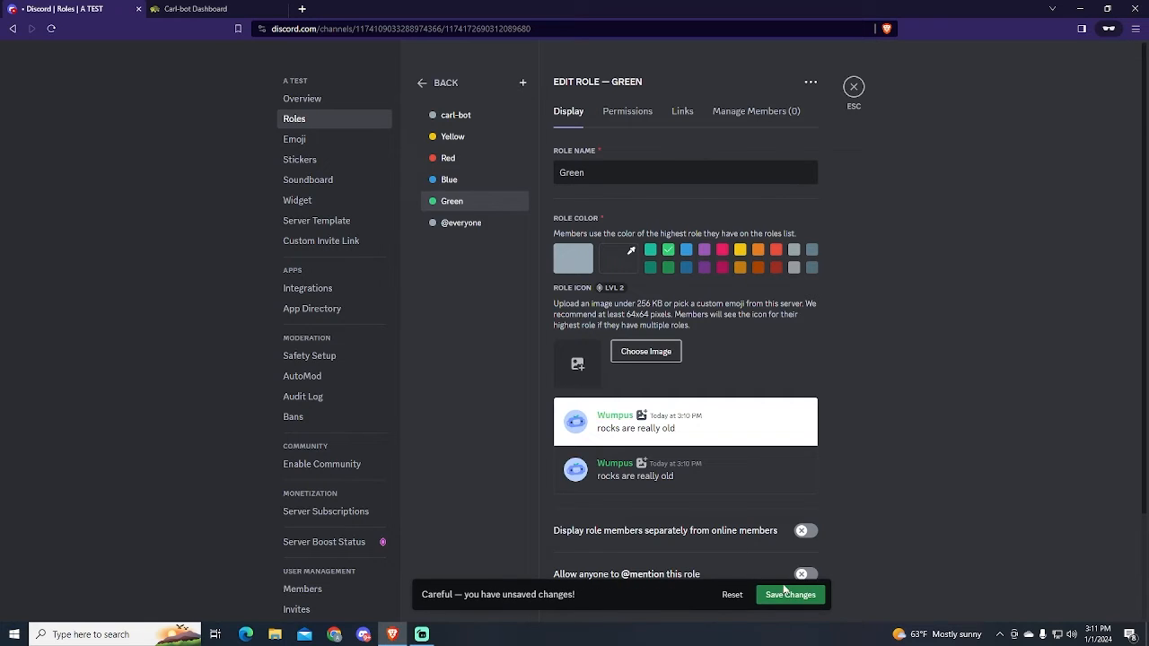
pyautogui.click(448, 158)
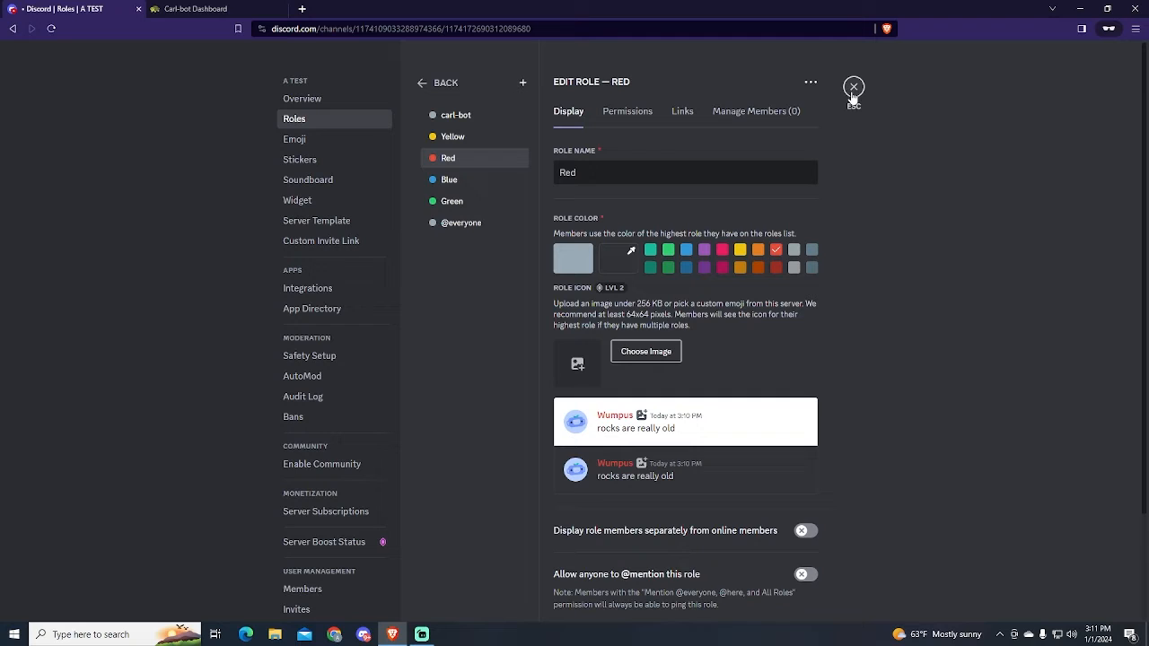
pyautogui.click(617, 258)
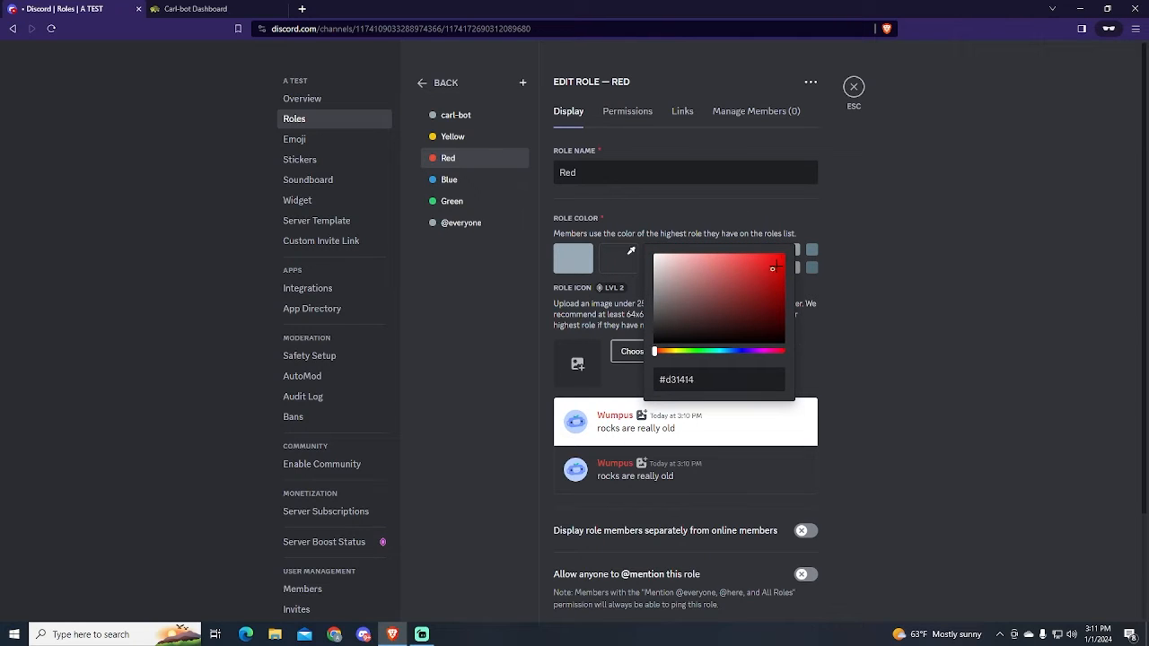
pyautogui.click(782, 253)
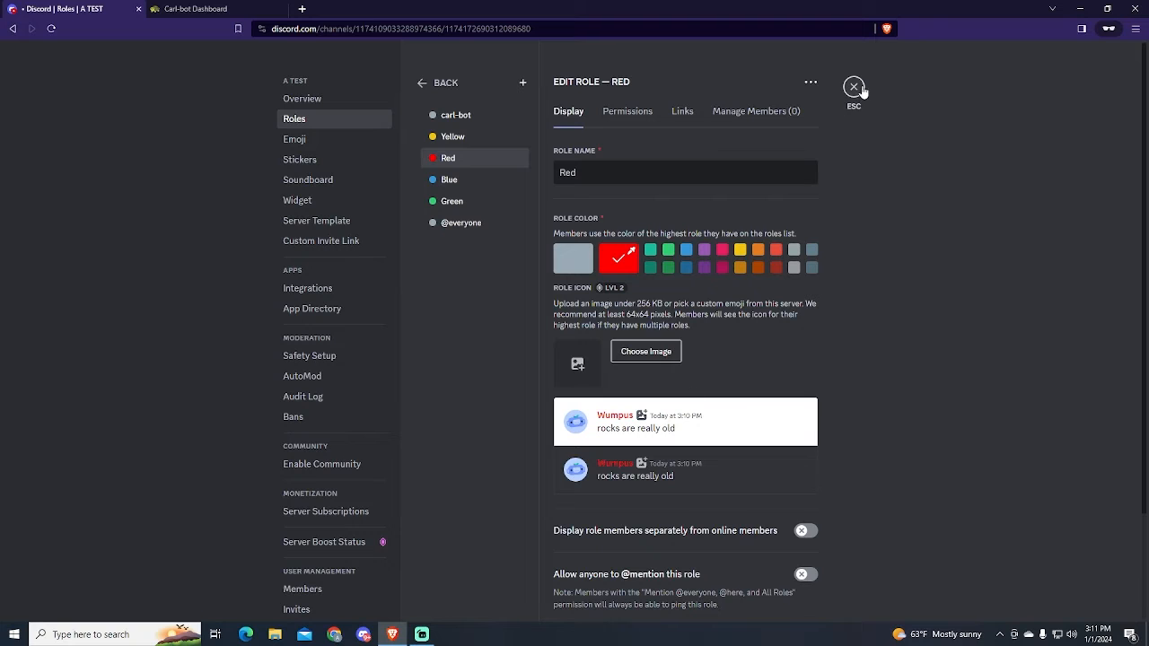
pyautogui.click(854, 86)
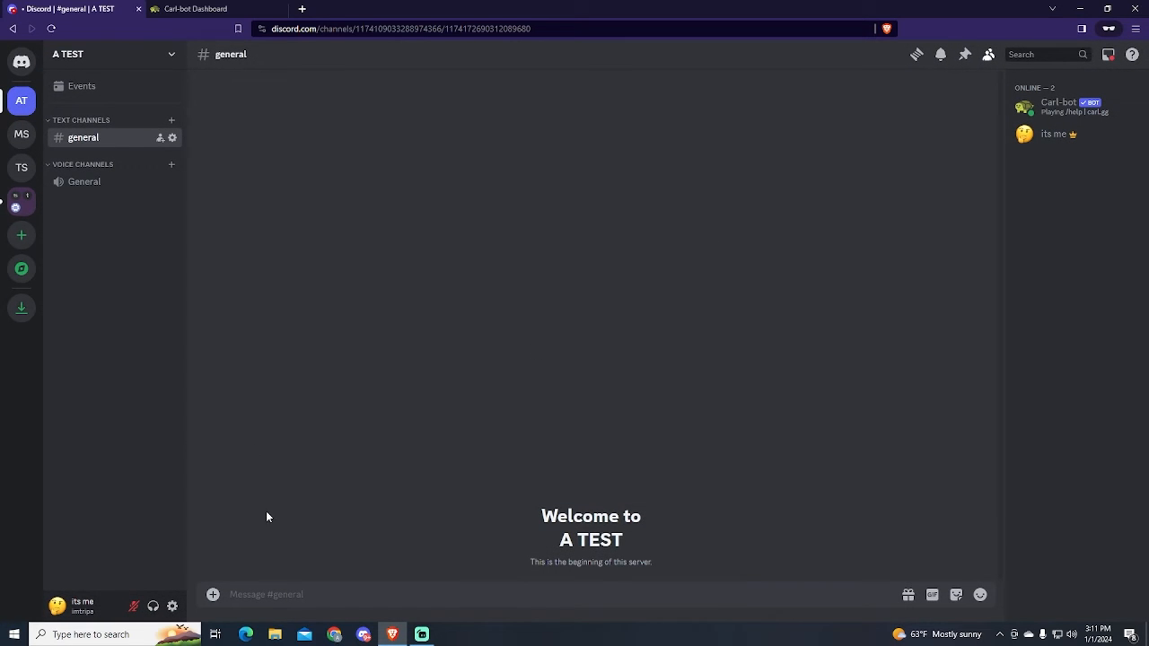
# - Create a new text channel named bot and focus its message box
pyautogui.click(172, 118)
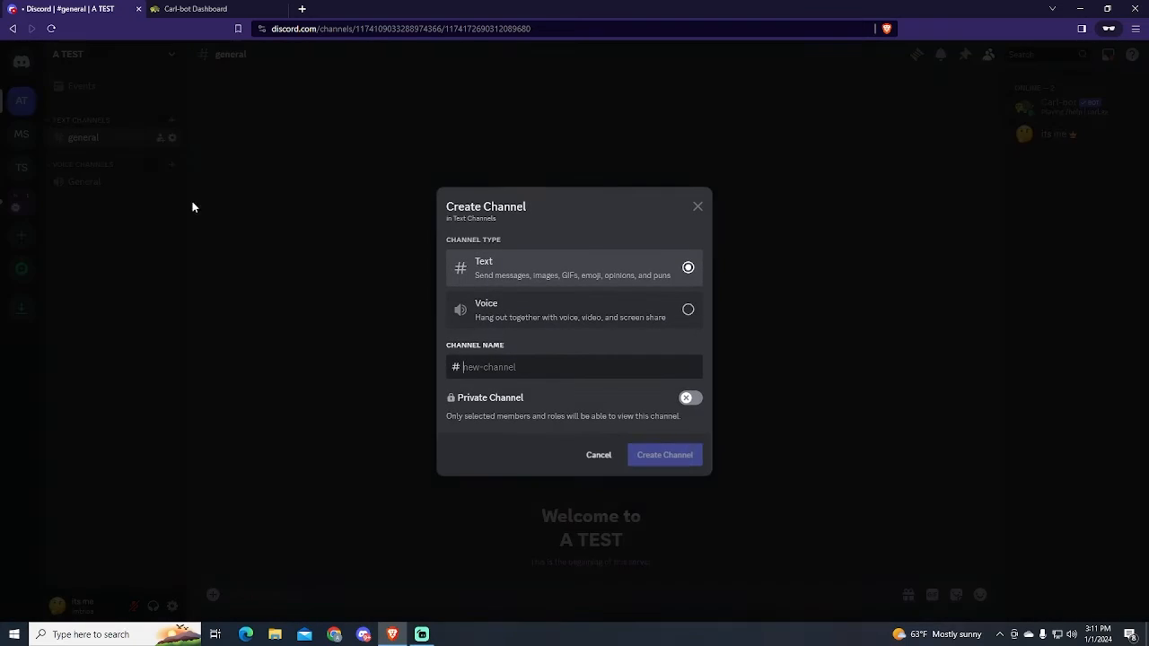
pyautogui.write('bot')
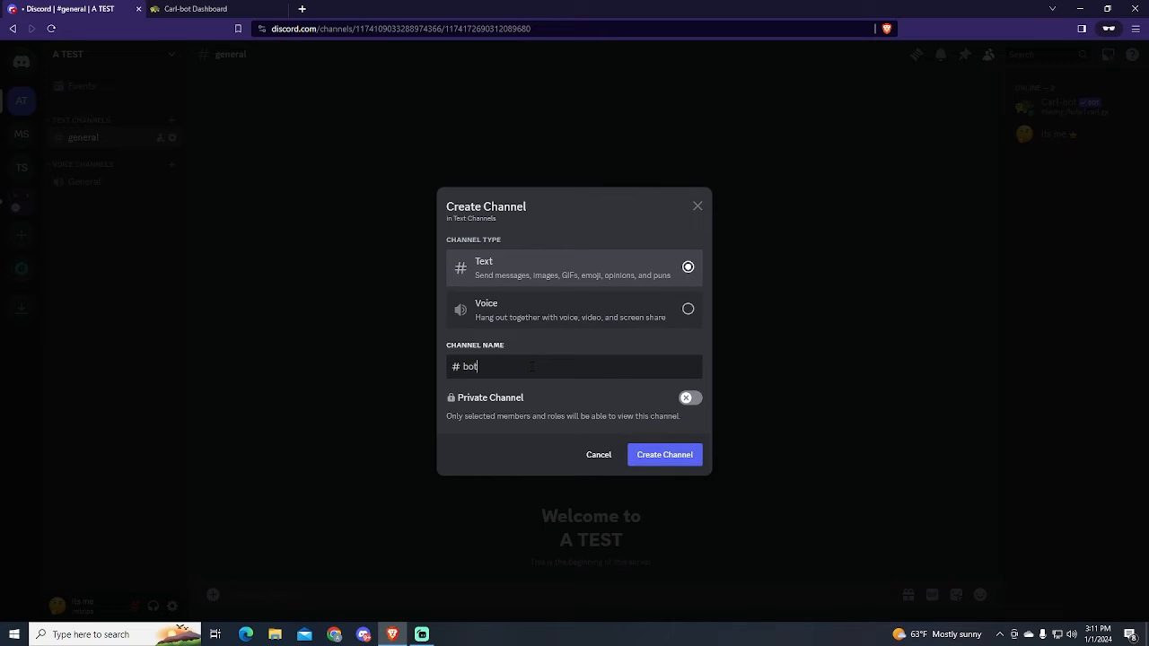
pyautogui.click(664, 454)
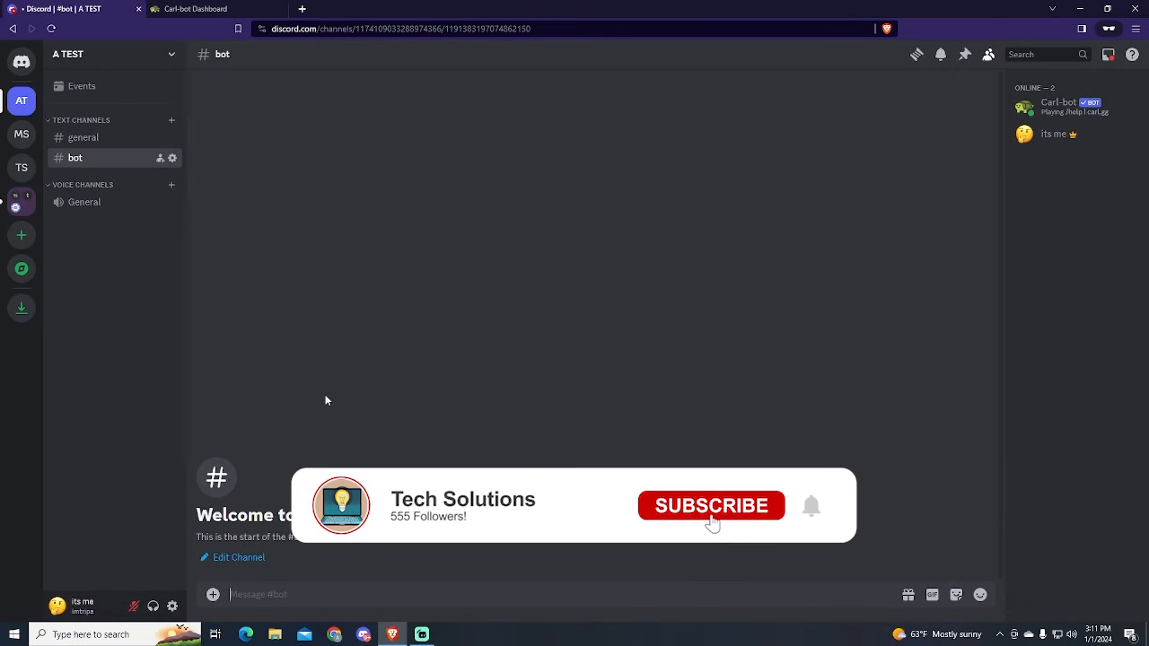
pyautogui.click(711, 504)
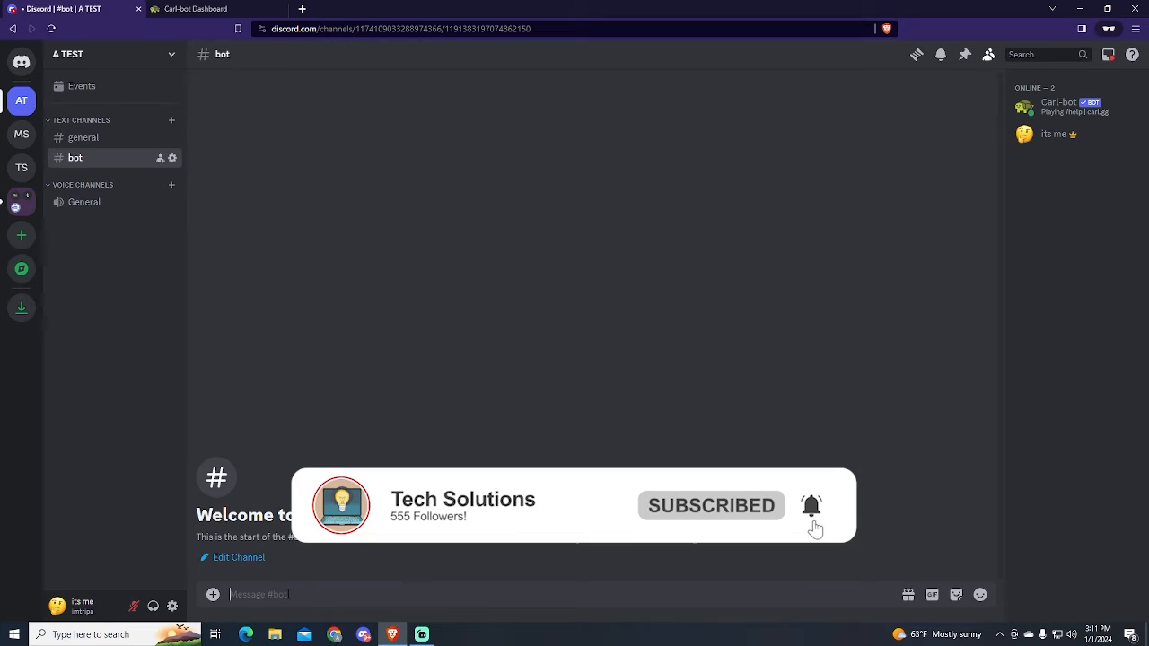
# - Run Carl-bot's /reactionrole setup and answer with #roles as the target channel
pyautogui.write('/reactionr')
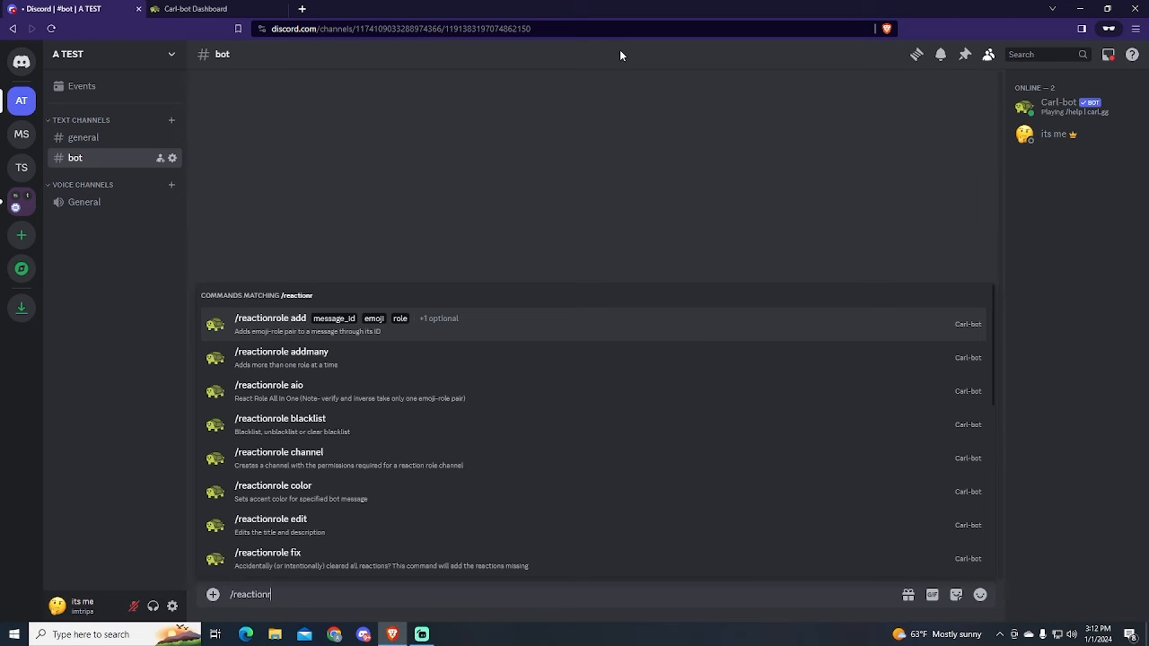
pyautogui.write('setup')
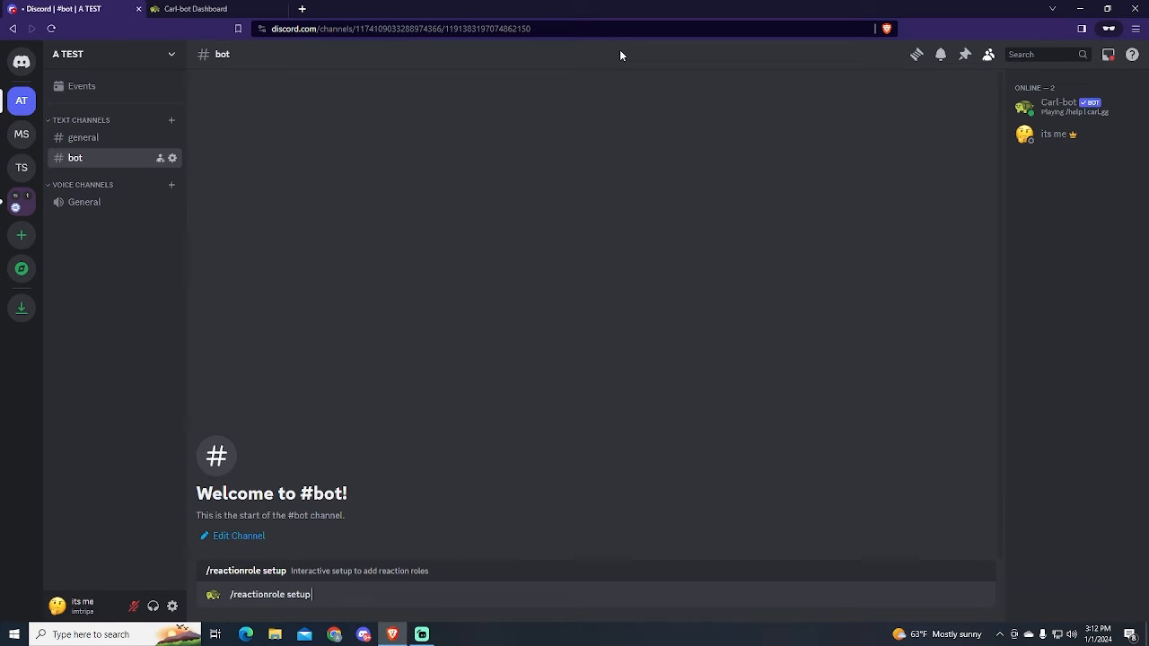
pyautogui.press('Enter')
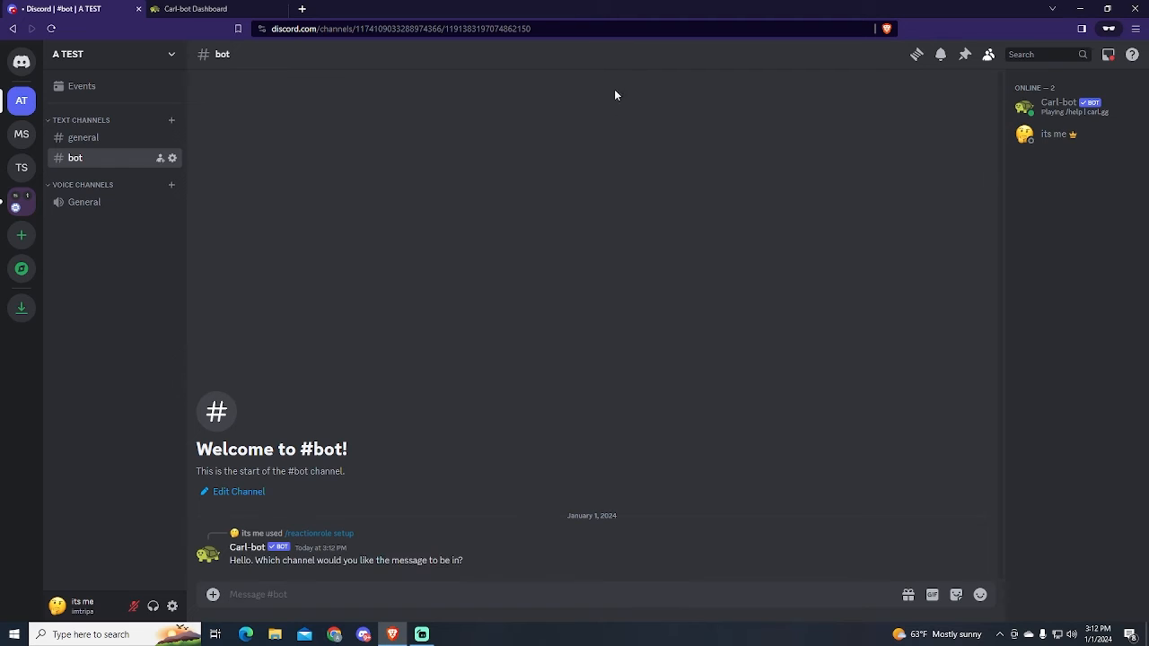
pyautogui.moveTo(286, 571)
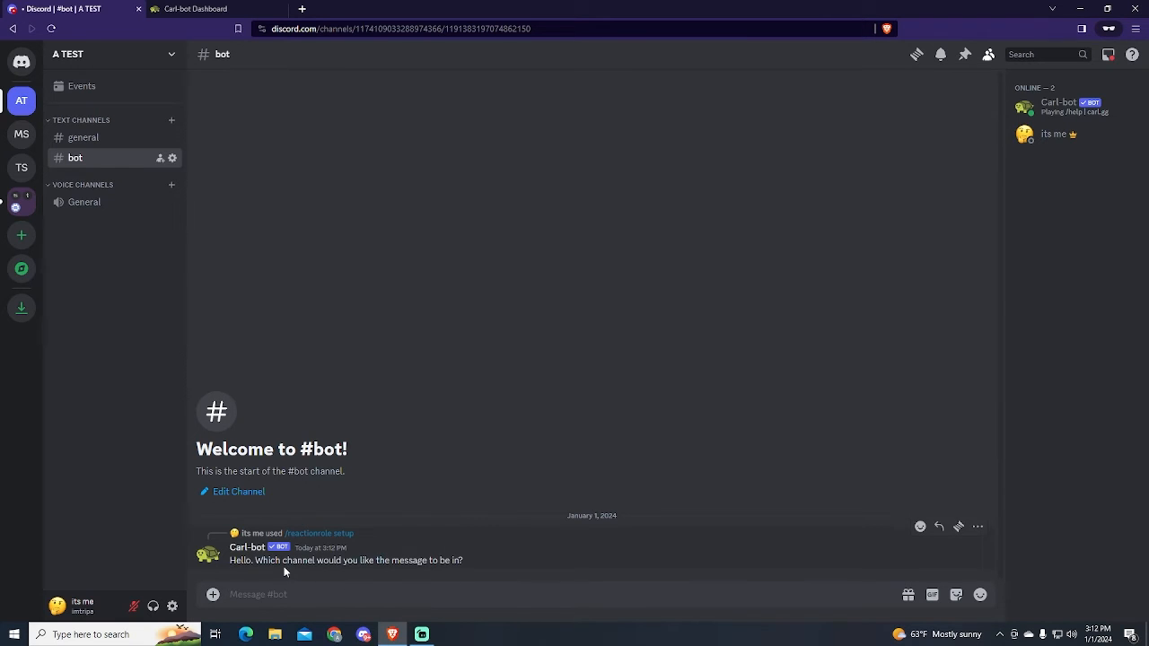
pyautogui.click(83, 178)
pyautogui.write('#roles')
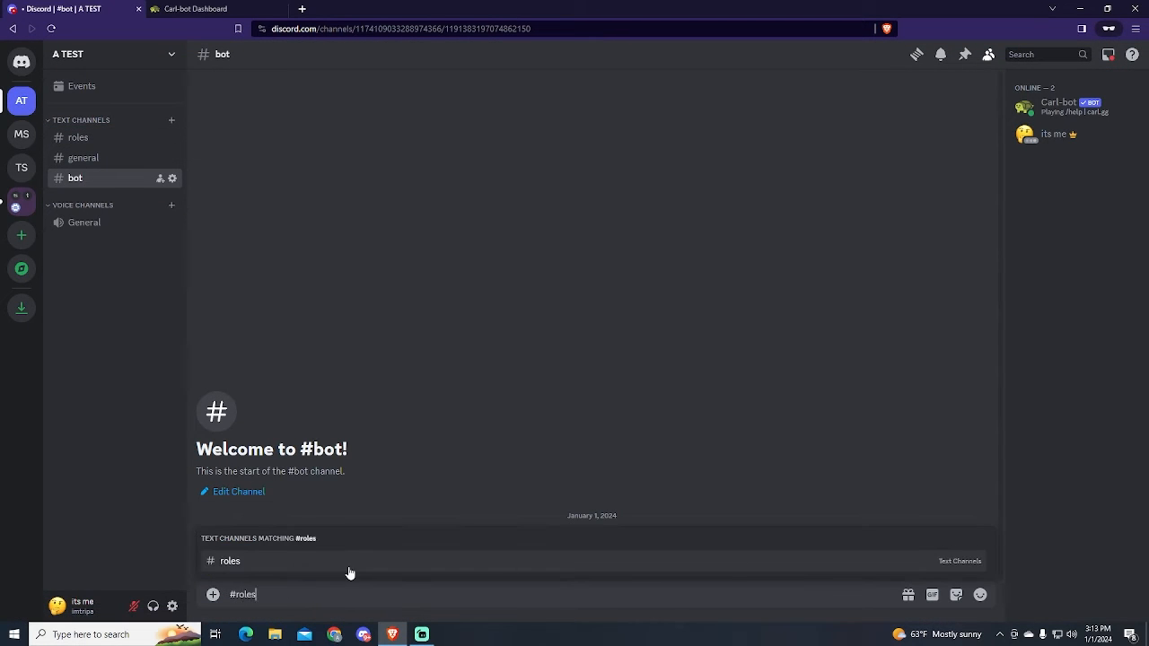
pyautogui.press('Enter')
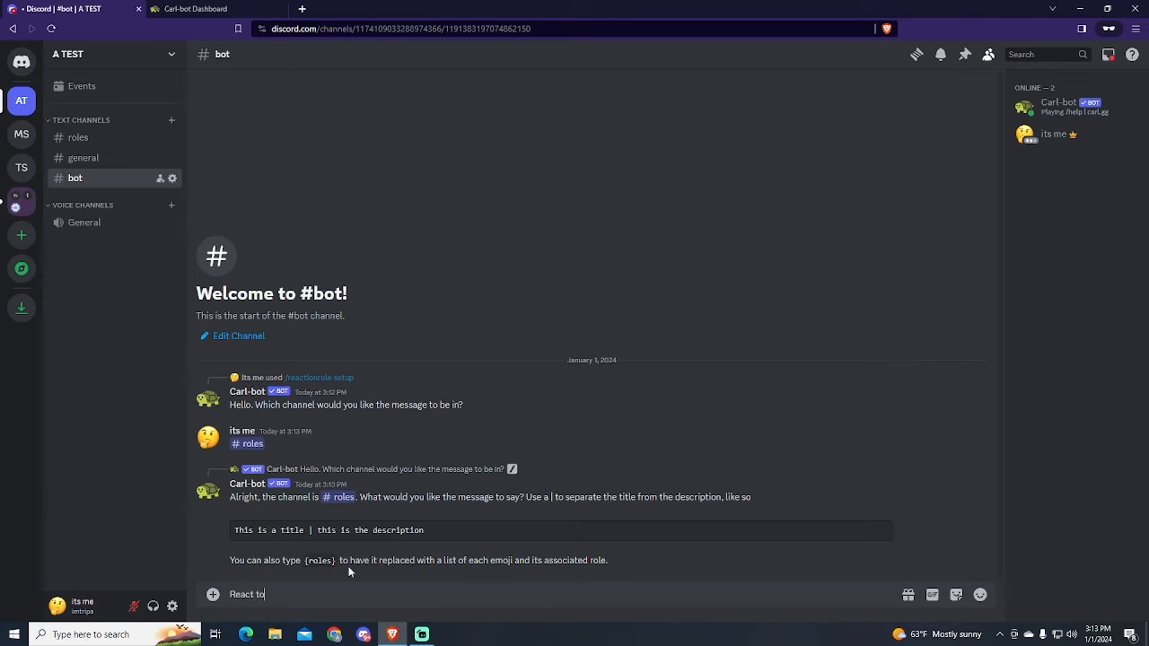
# - Give the message the text 'React to change your Role (you can change it later) {roles}'
pyautogui.write('change your R')
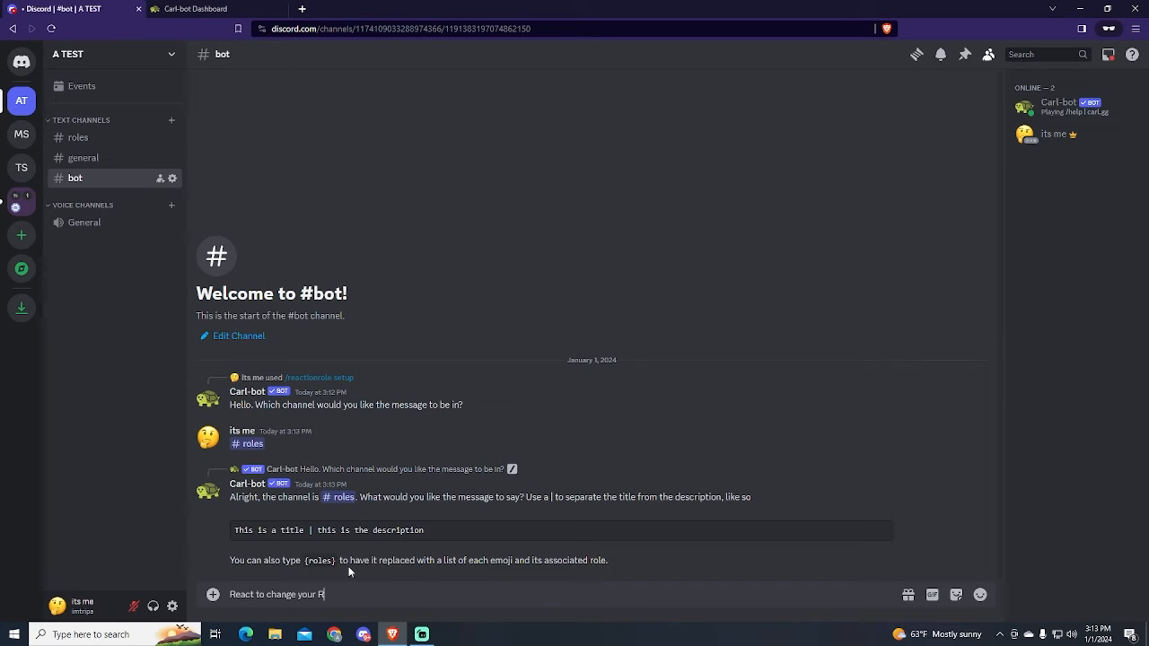
pyautogui.write('ole')
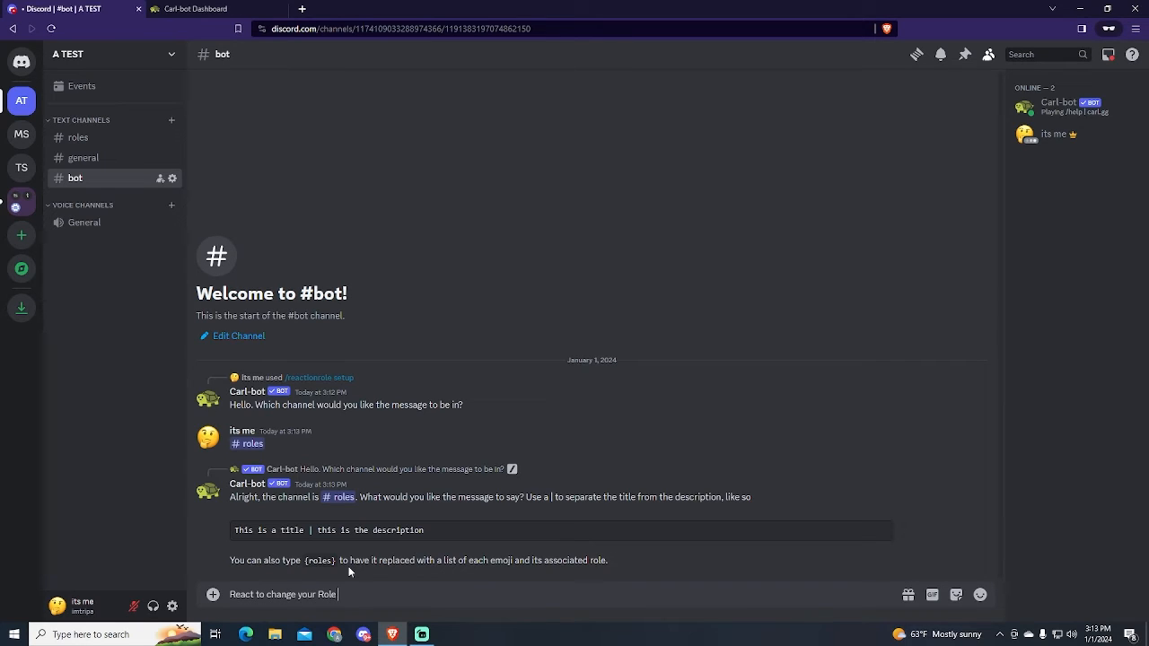
pyautogui.write('(you can change it')
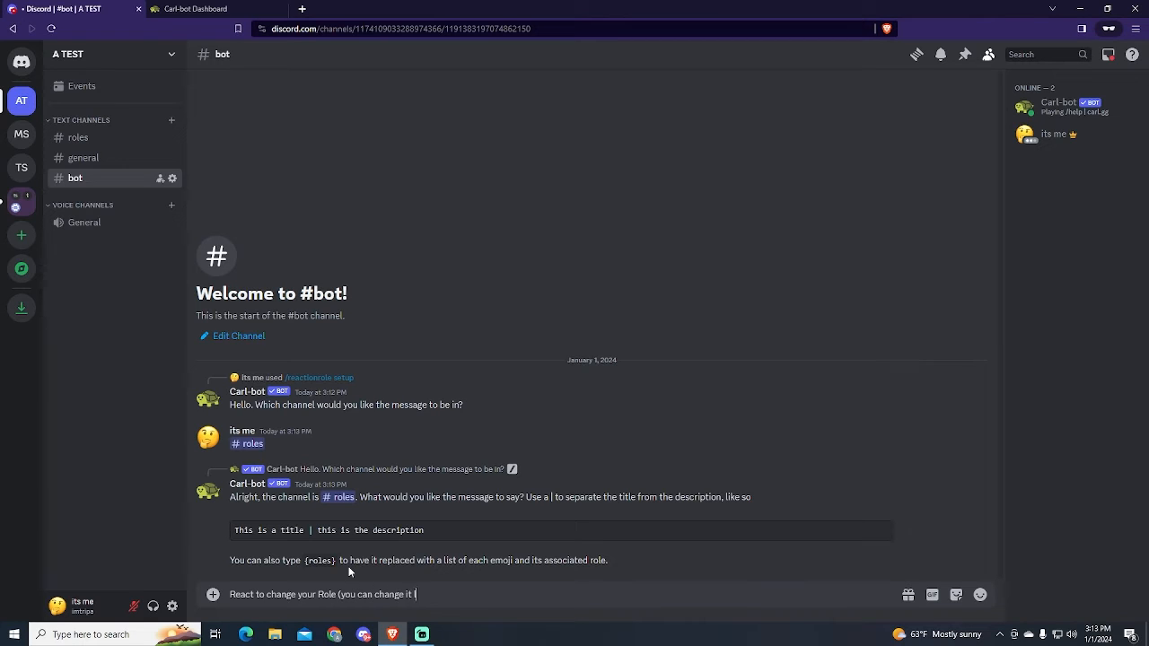
pyautogui.write('later)')
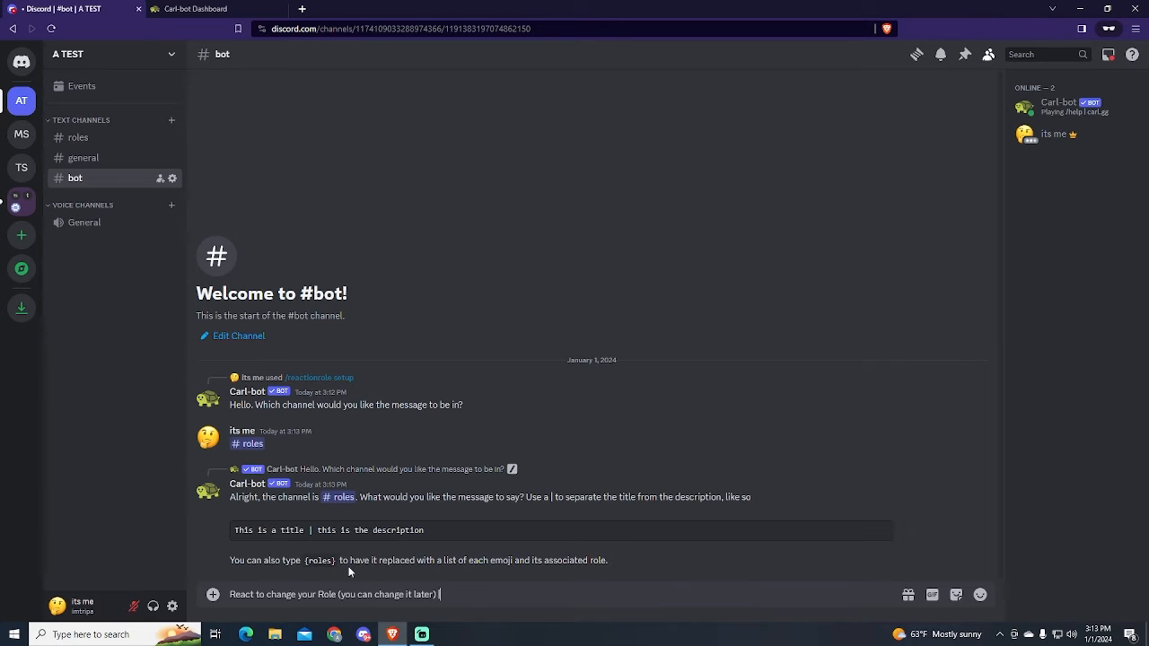
pyautogui.write('{roles')
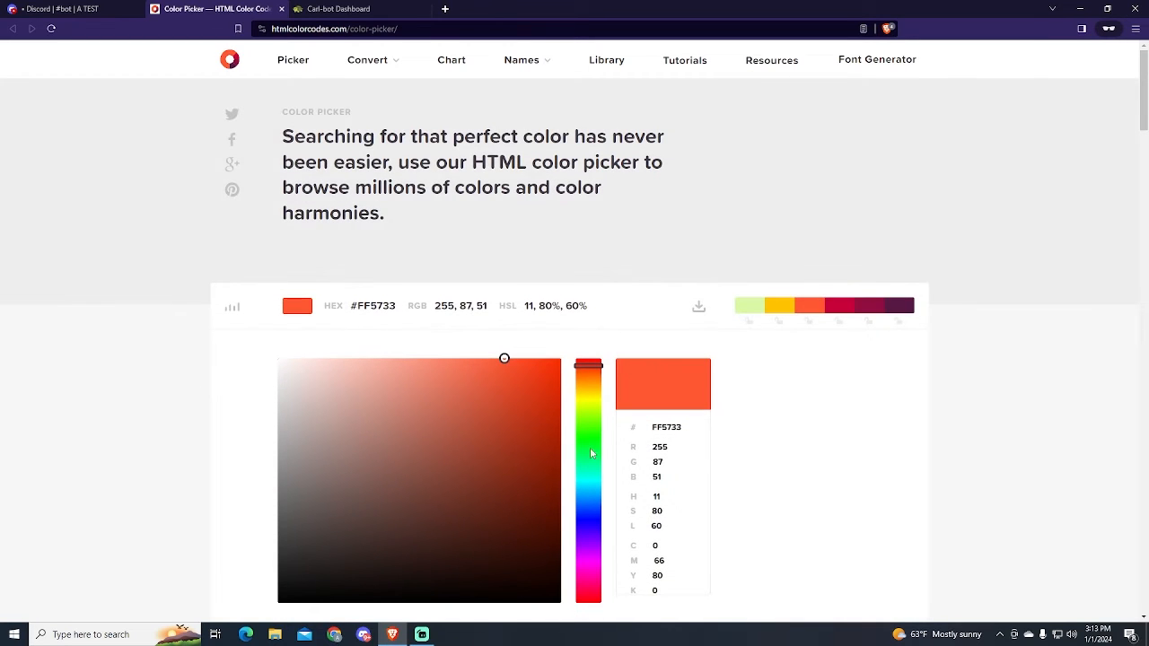
# - Pick a cyan shade on the colour-code site and send #00E7FF as the message colour
pyautogui.moveTo(589, 363); pyautogui.dragTo(589, 510)
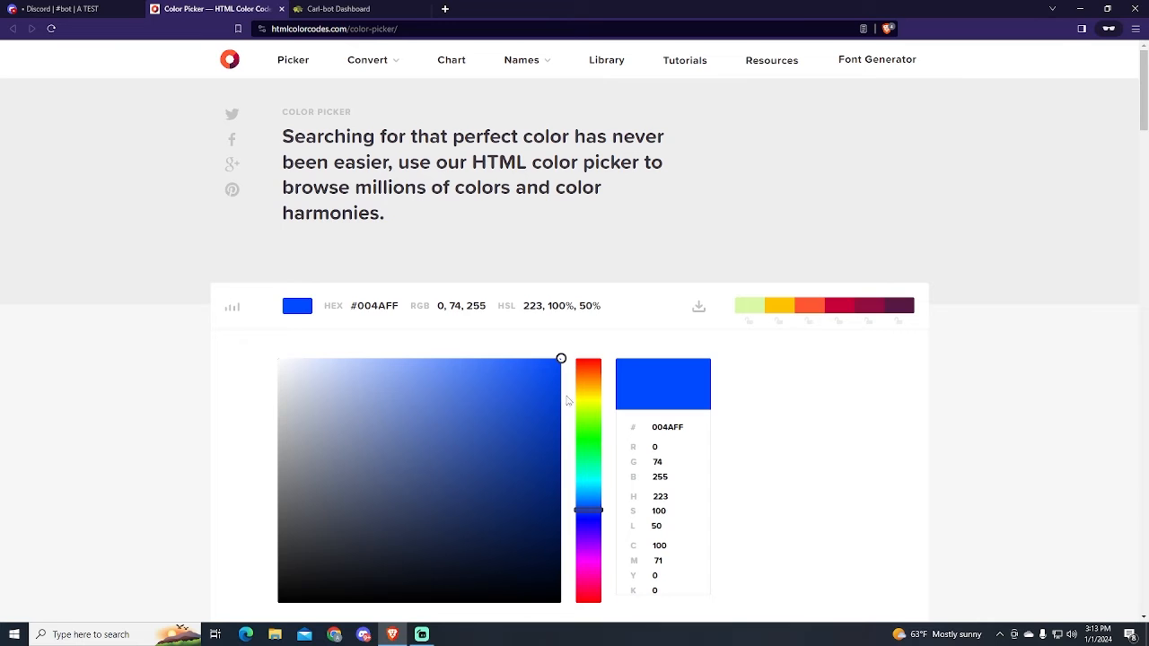
pyautogui.moveTo(588, 510); pyautogui.dragTo(589, 485)
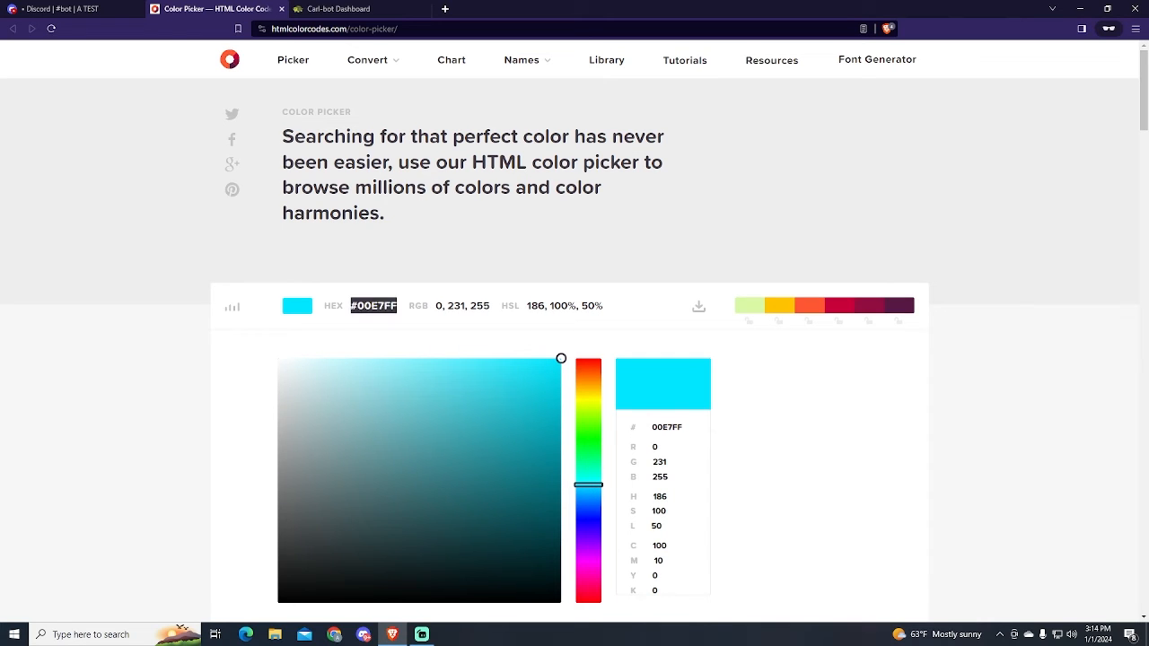
pyautogui.click(62, 9)
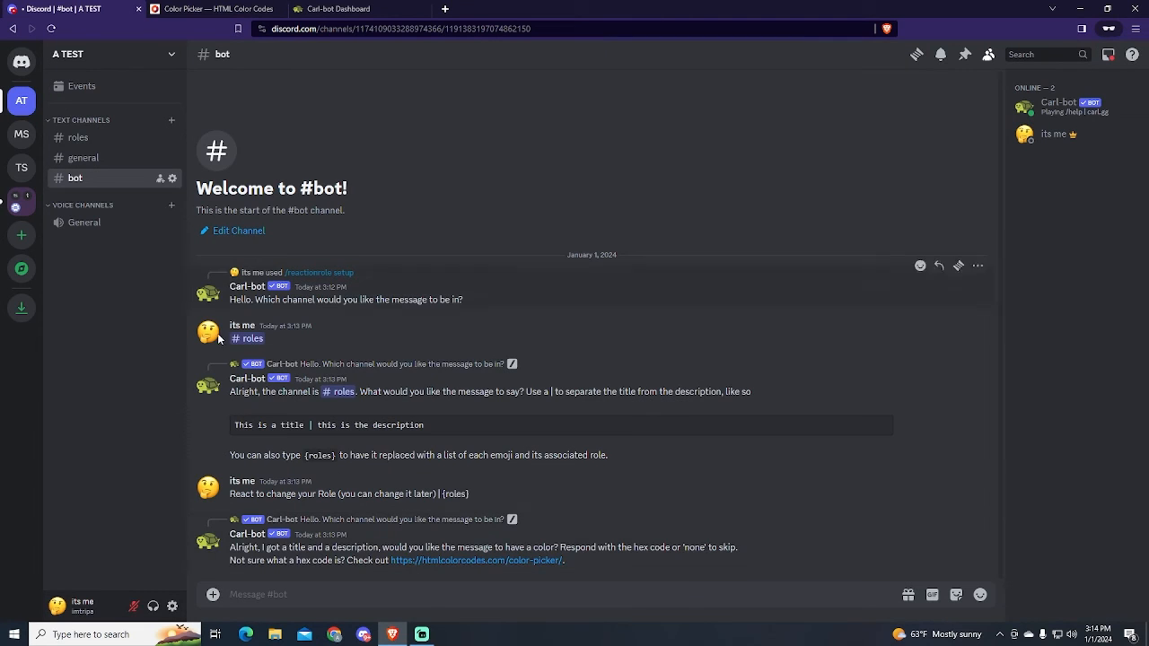
pyautogui.write('#00E7FF')
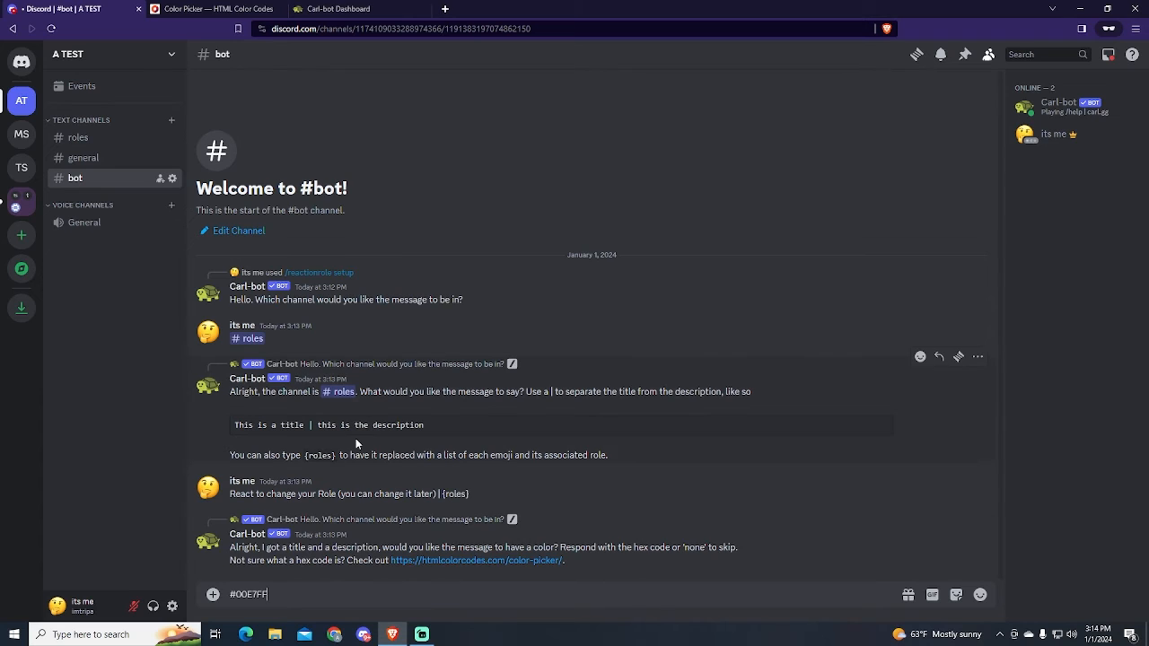
pyautogui.press('enter')
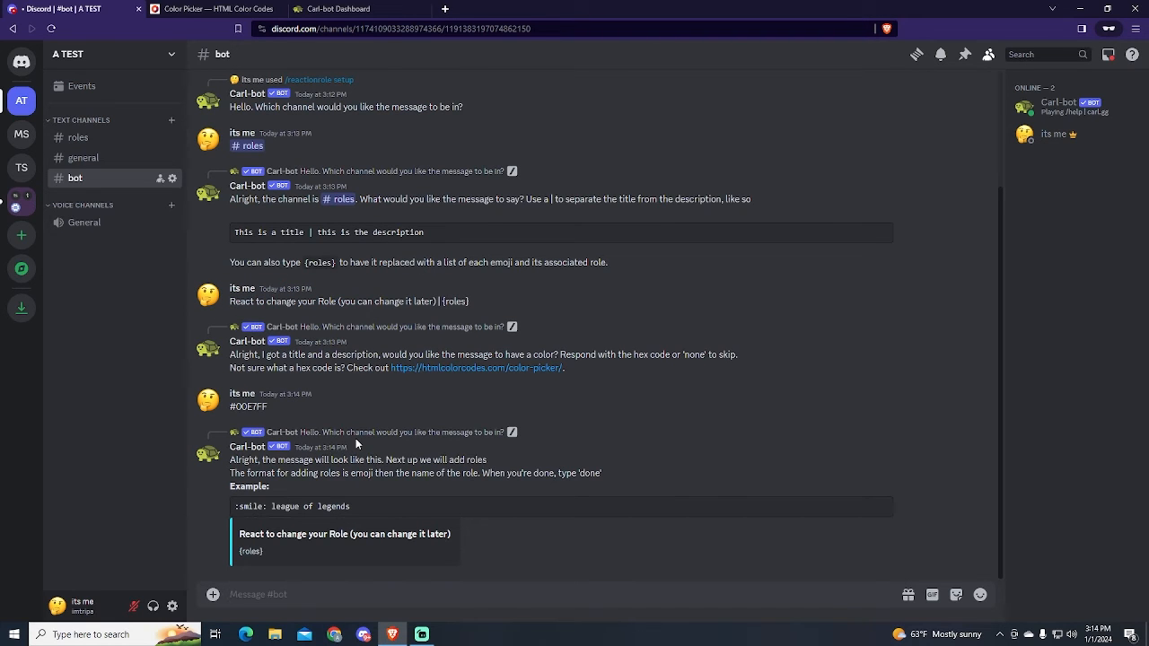
pyautogui.click(359, 594)
pyautogui.write('💙 @Blue')
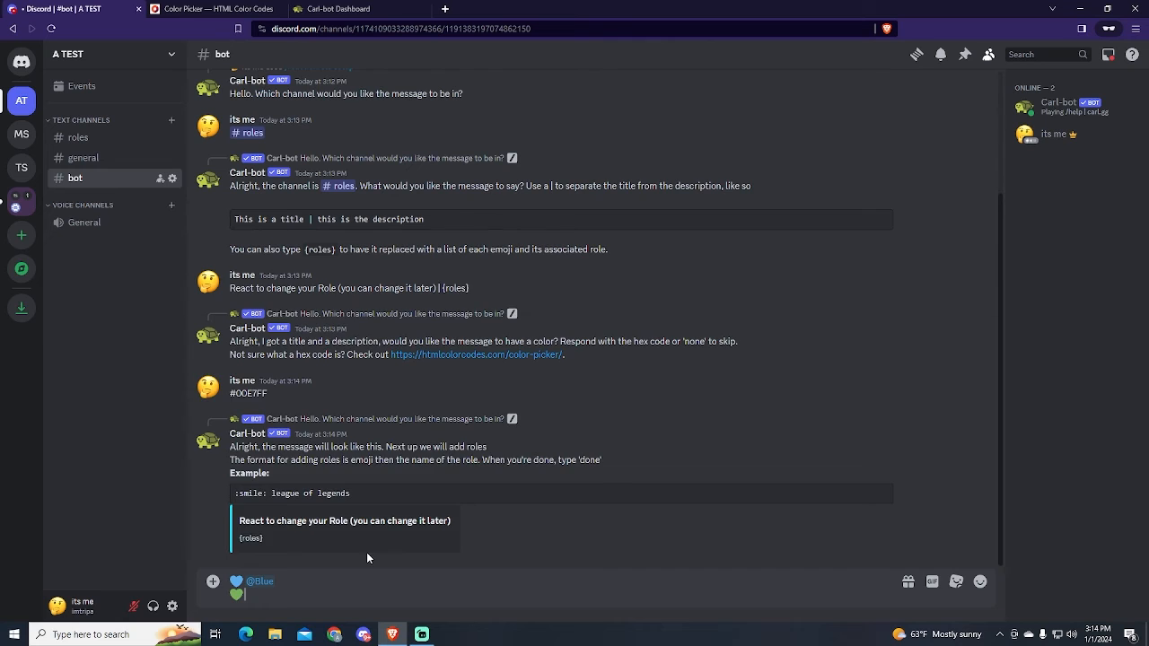
pyautogui.write(':yellow')
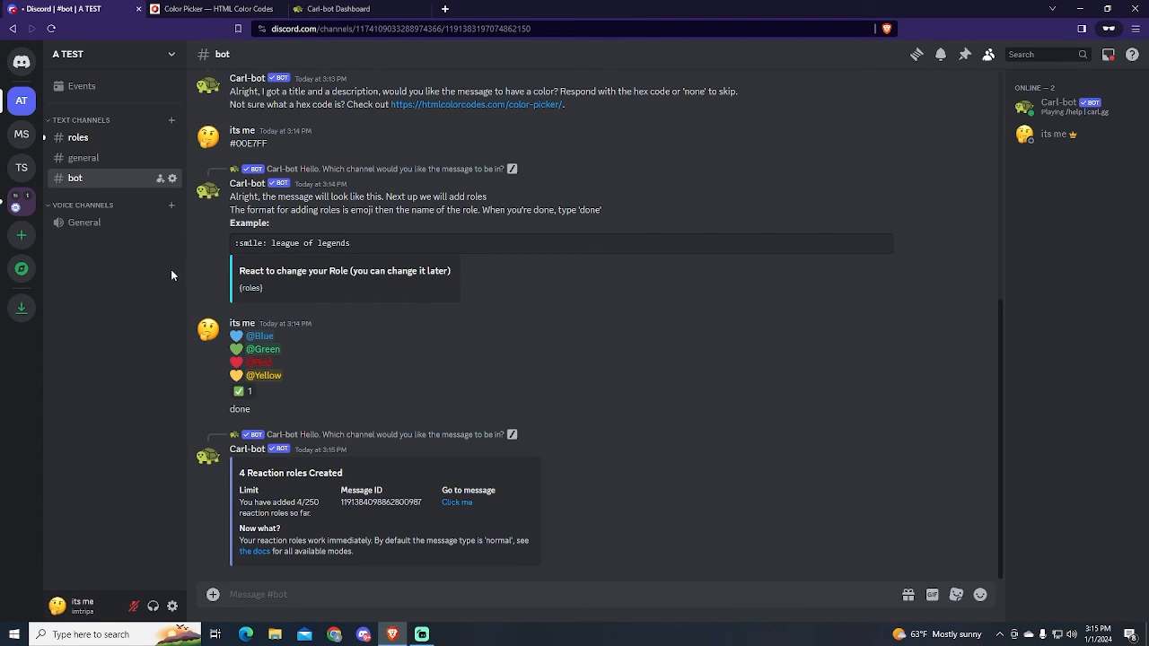
# - In #roles, add and remove a blue heart reaction and check your profile's roles
pyautogui.click(79, 137)
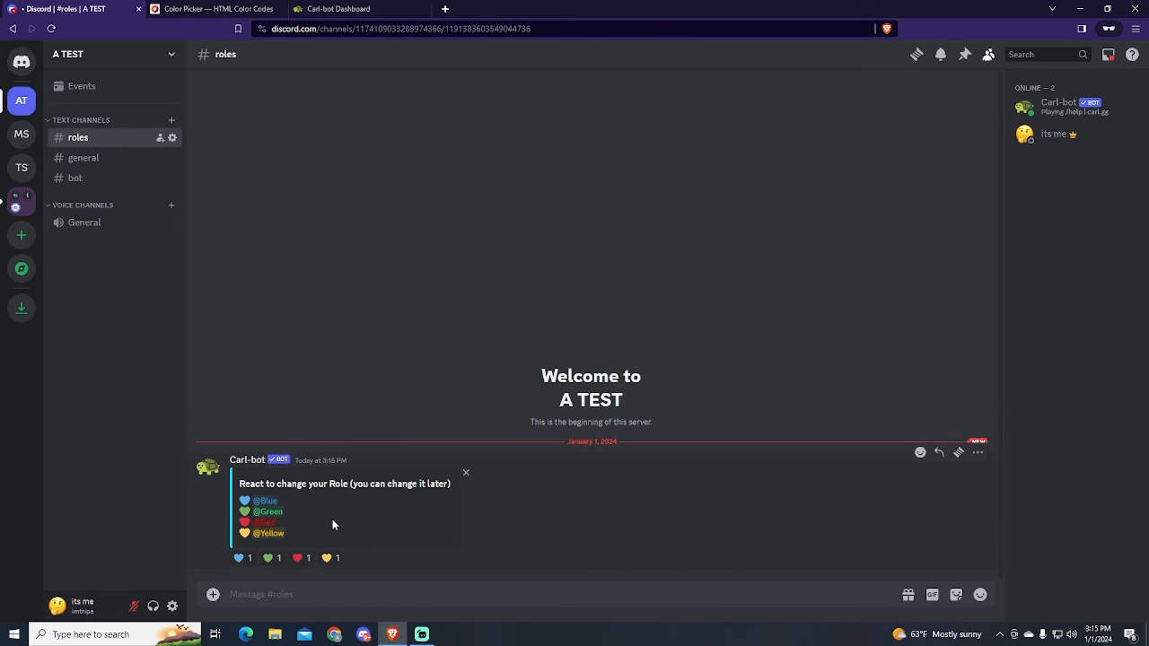
pyautogui.moveTo(314, 521)
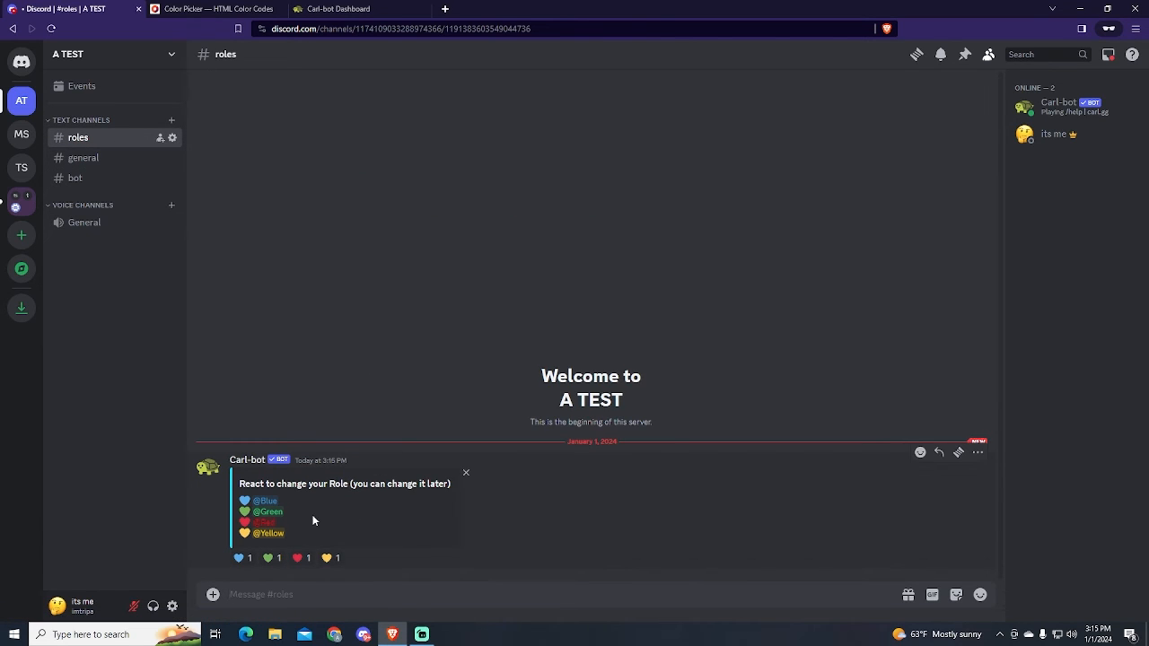
pyautogui.click(243, 556)
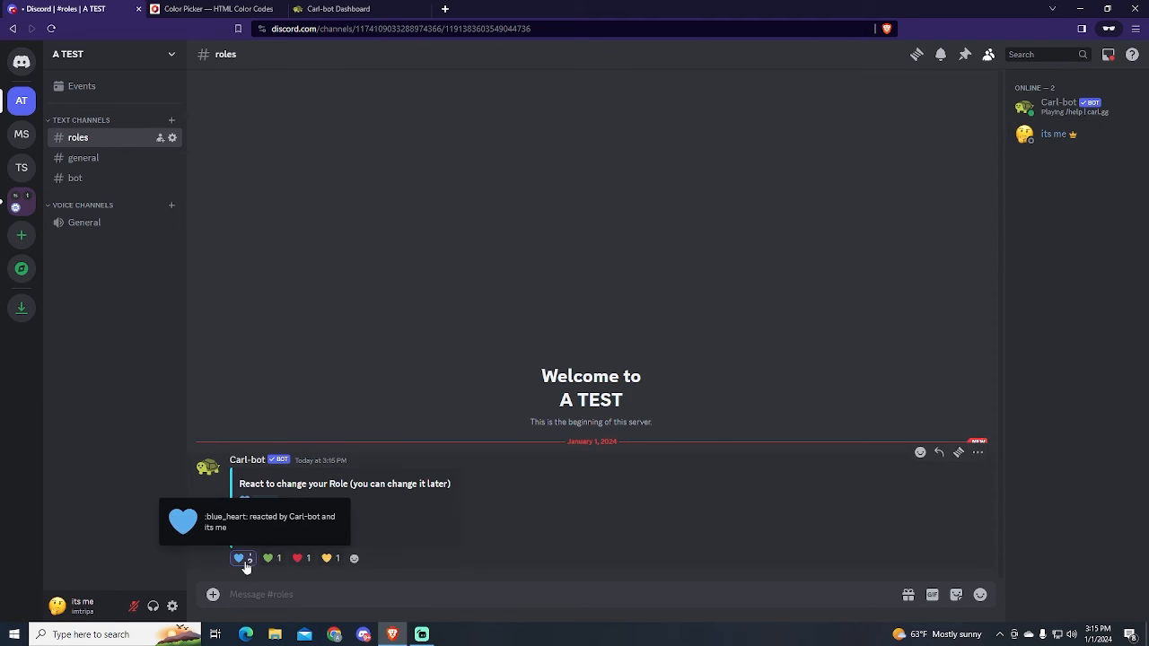
pyautogui.click(57, 607)
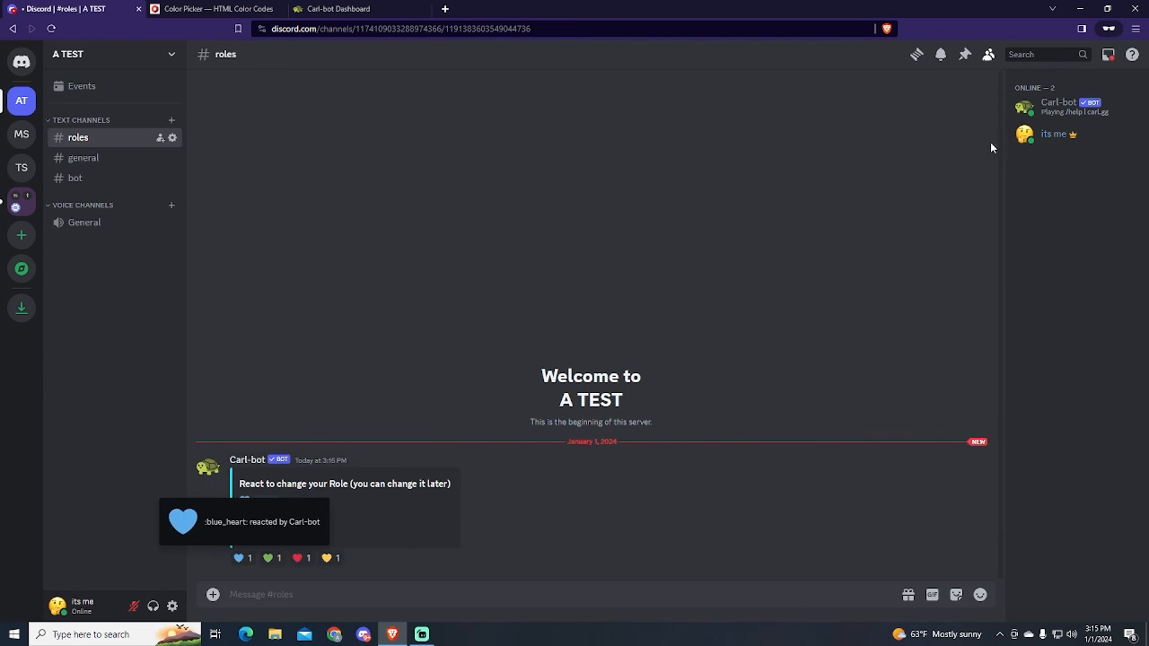
pyautogui.click(1056, 133)
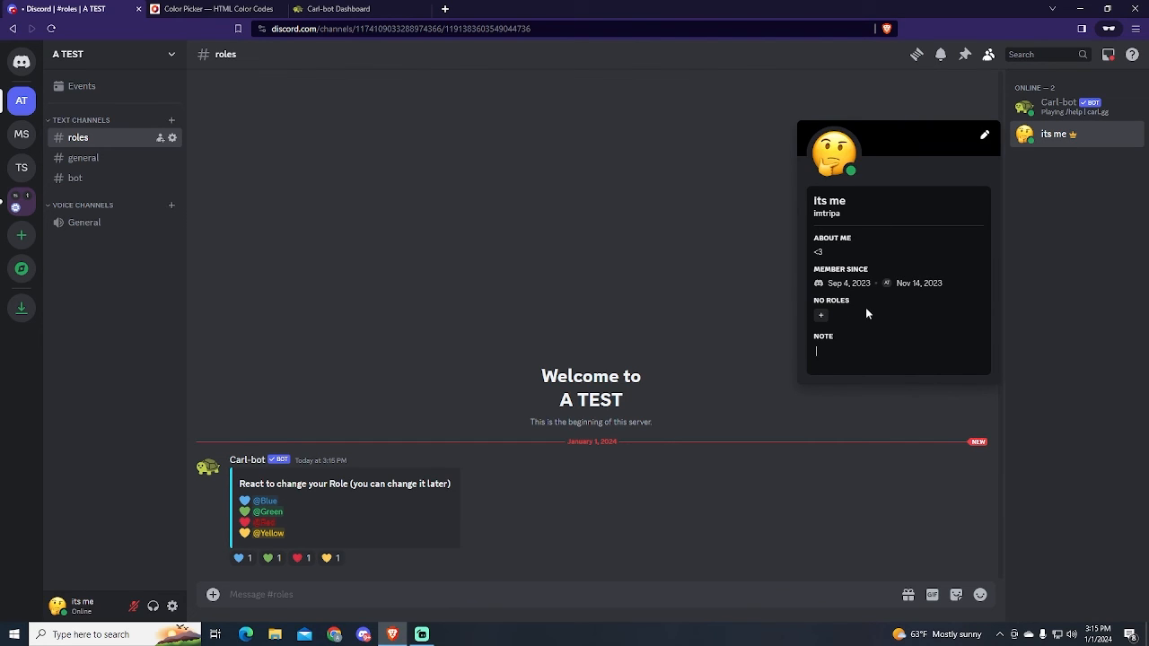
# - React with the green, yellow and another heart and recheck your assigned roles
pyautogui.click(273, 559)
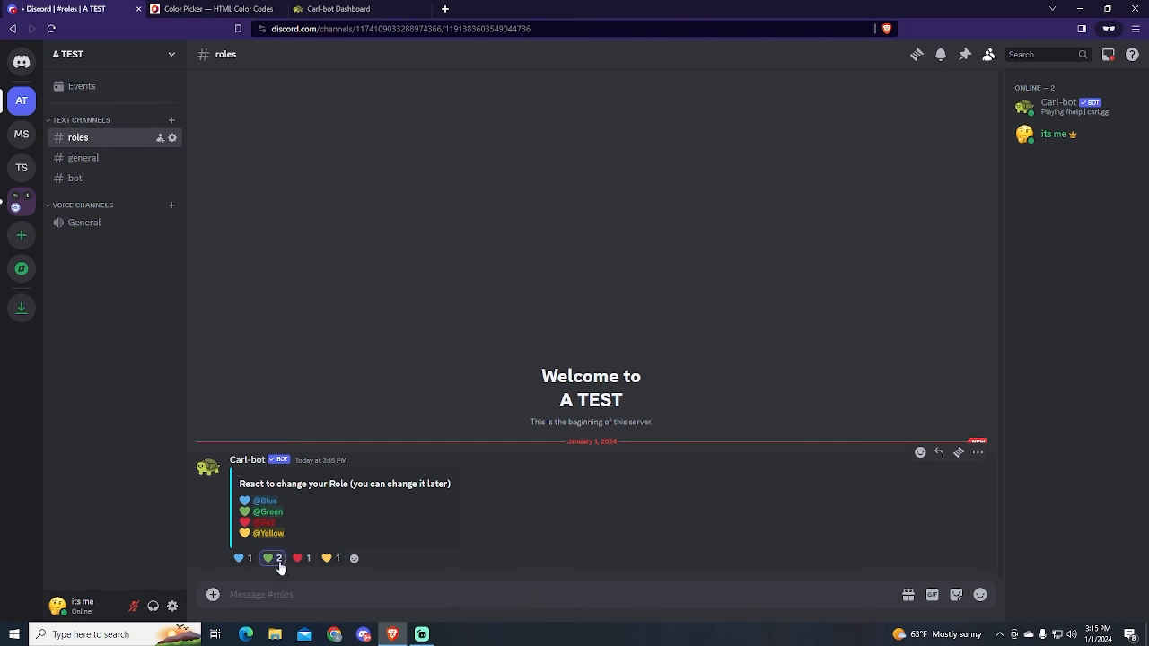
pyautogui.click(330, 558)
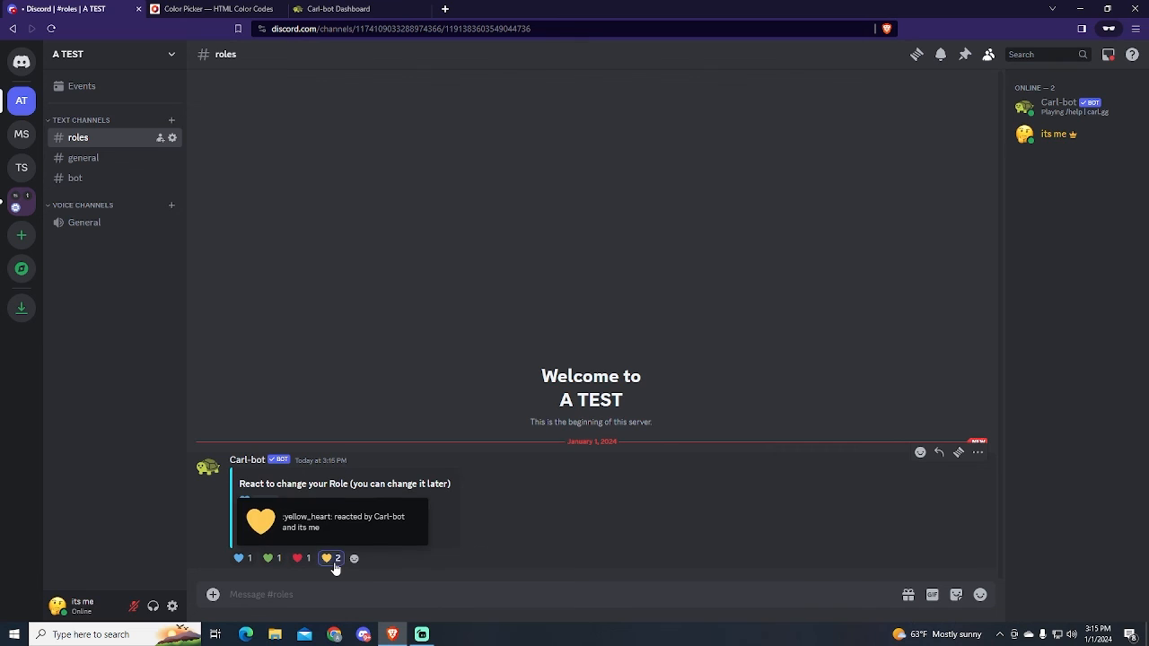
pyautogui.click(270, 558)
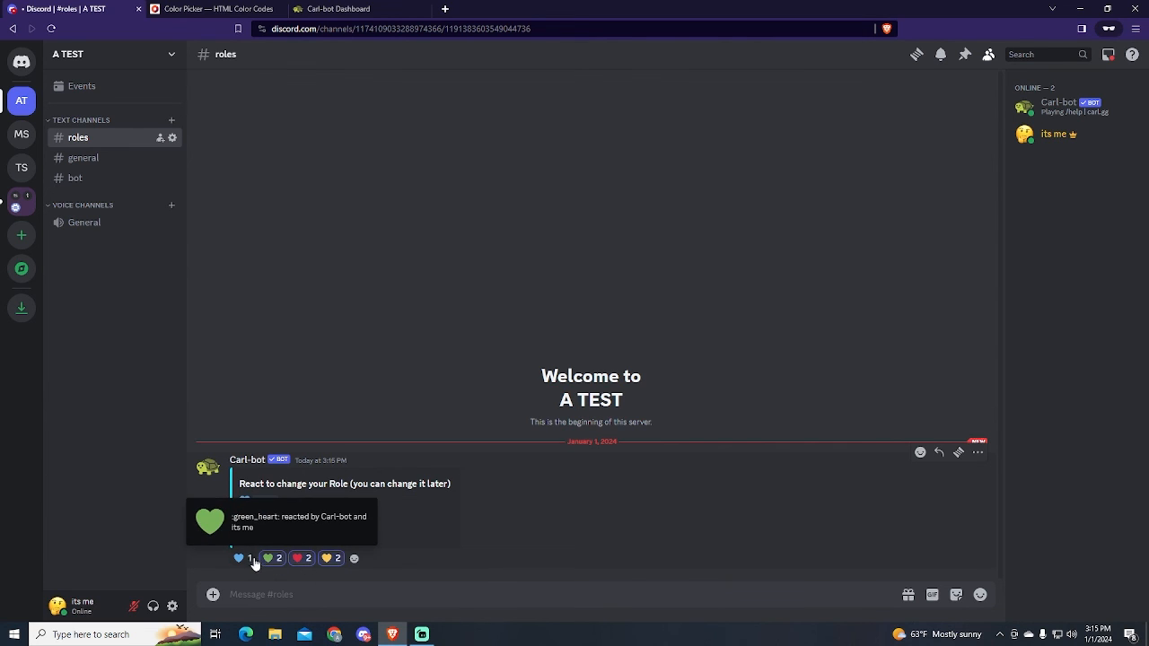
pyautogui.click(1055, 132)
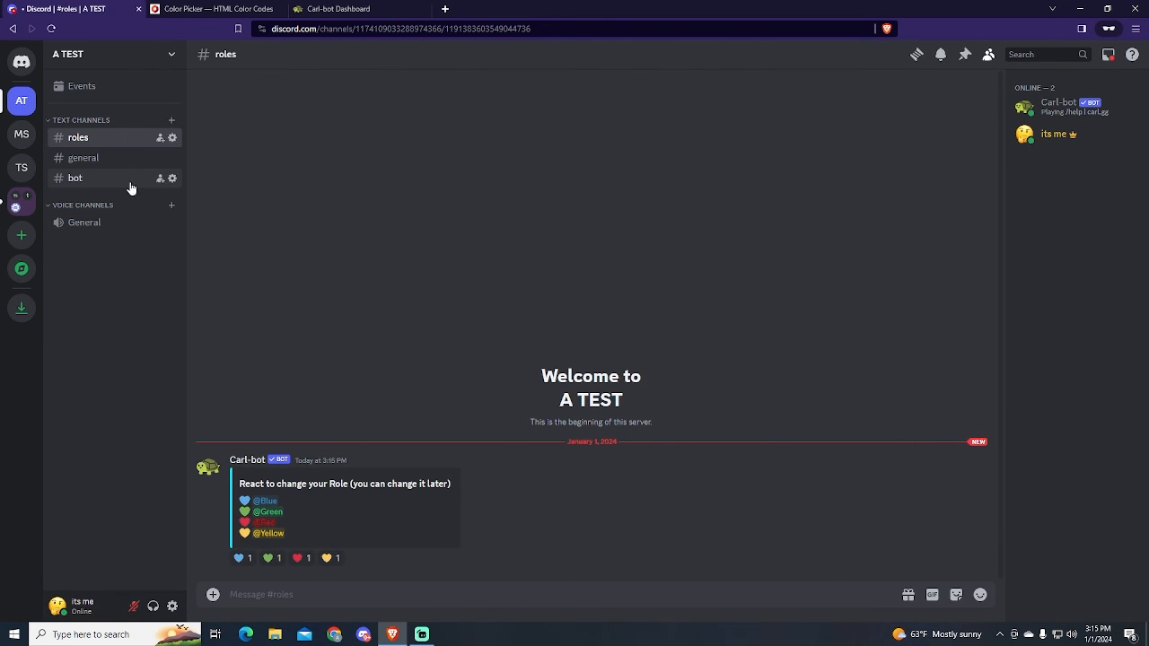
pyautogui.click(76, 178)
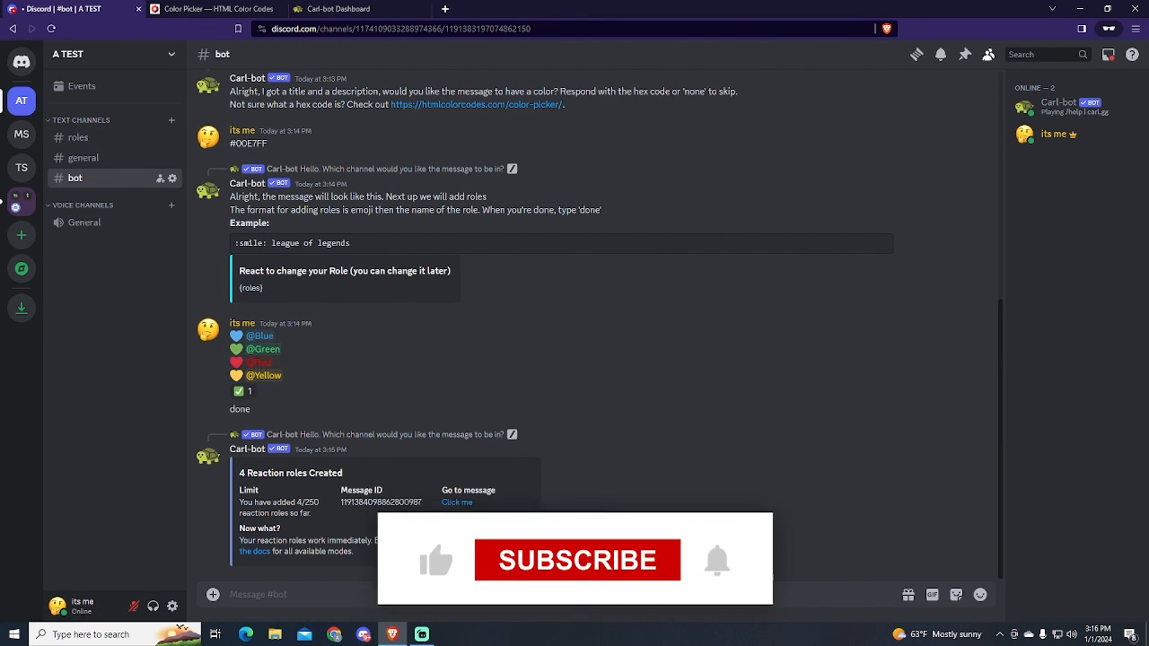
pyautogui.click(79, 136)
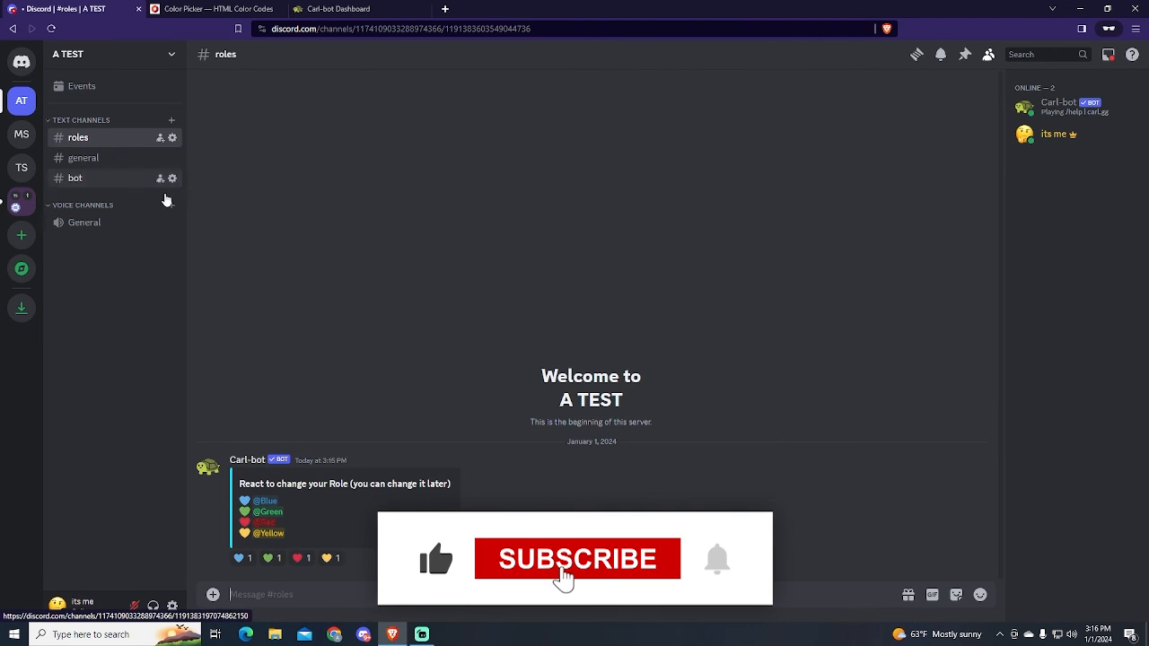